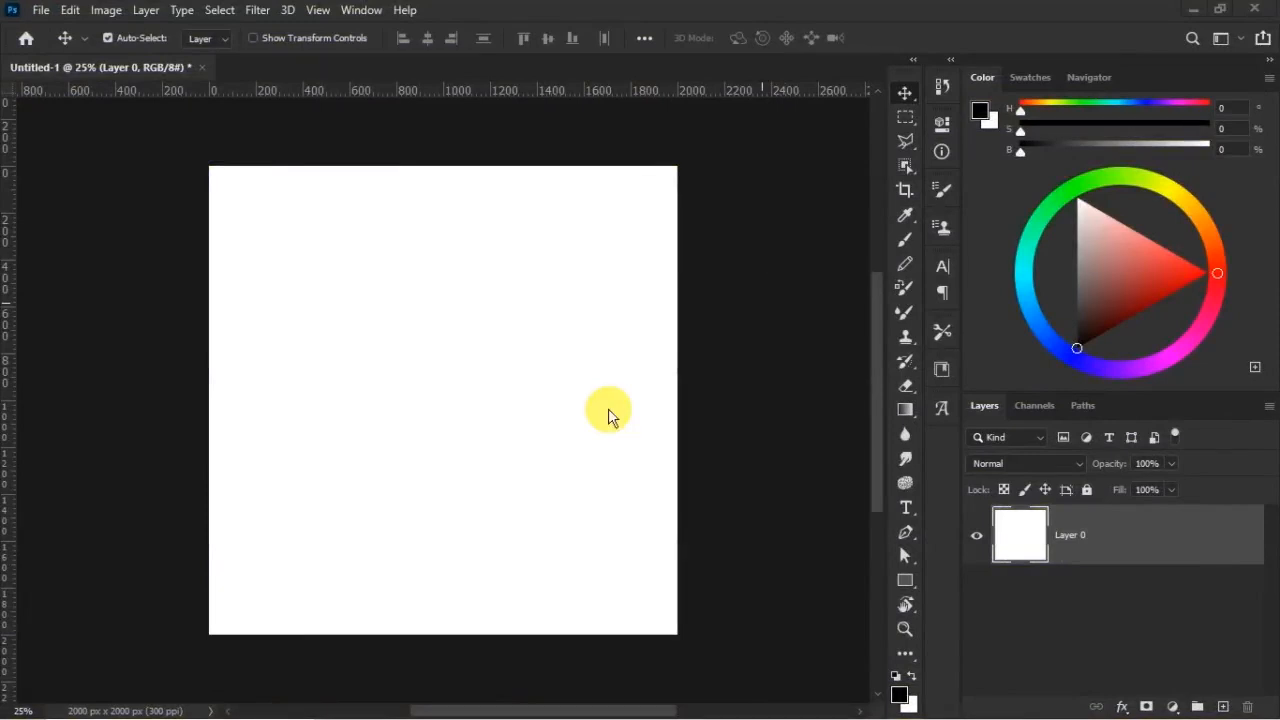
mouse_move(620, 424)
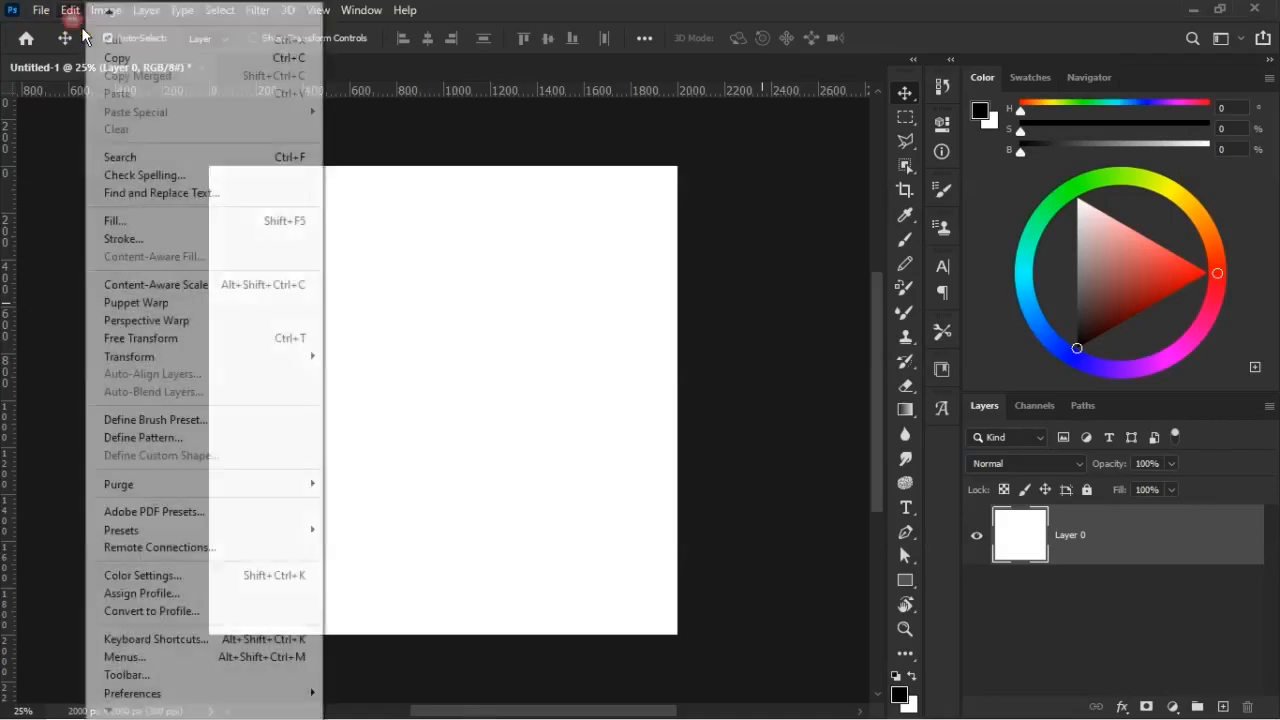
mouse_move(128, 676)
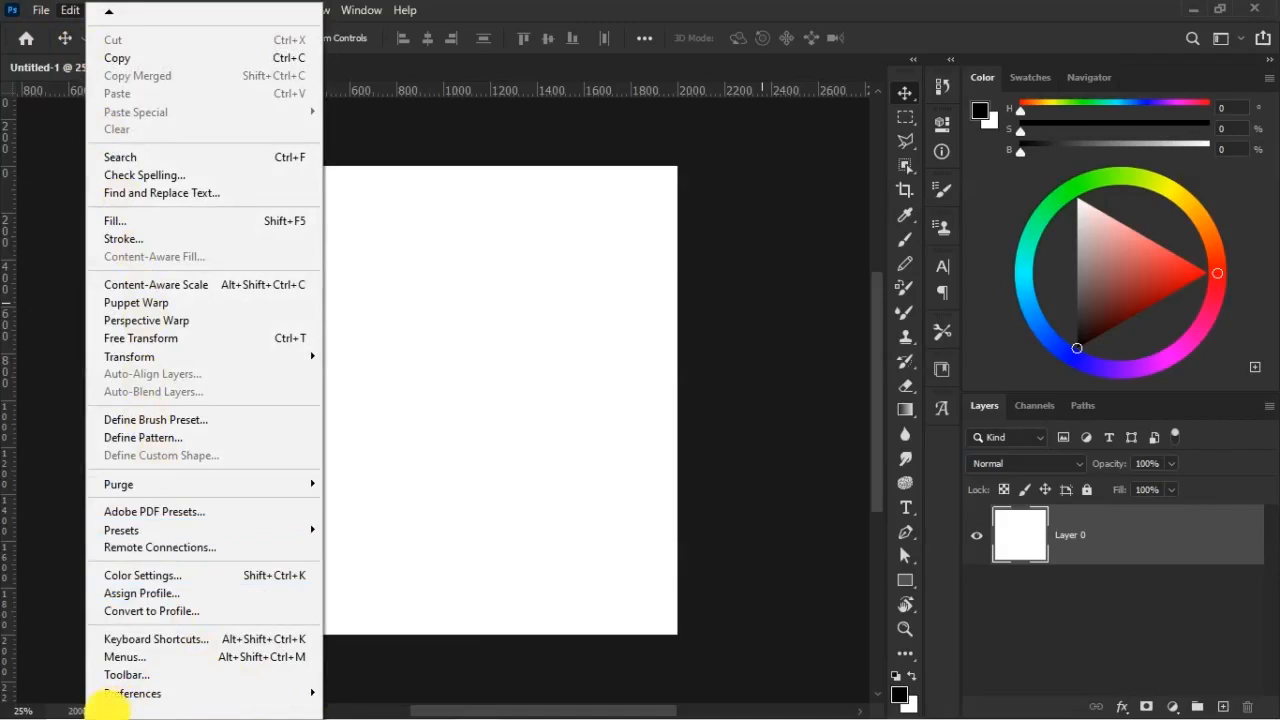
mouse_move(144, 692)
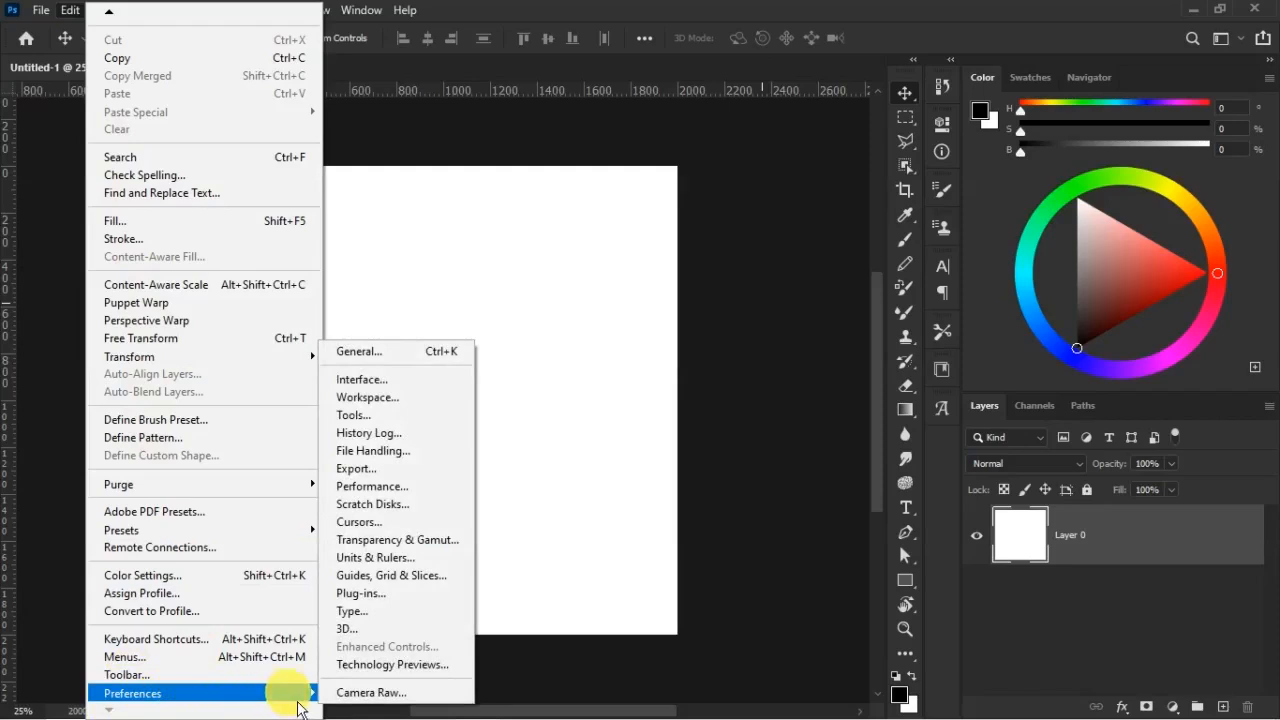
mouse_move(382, 486)
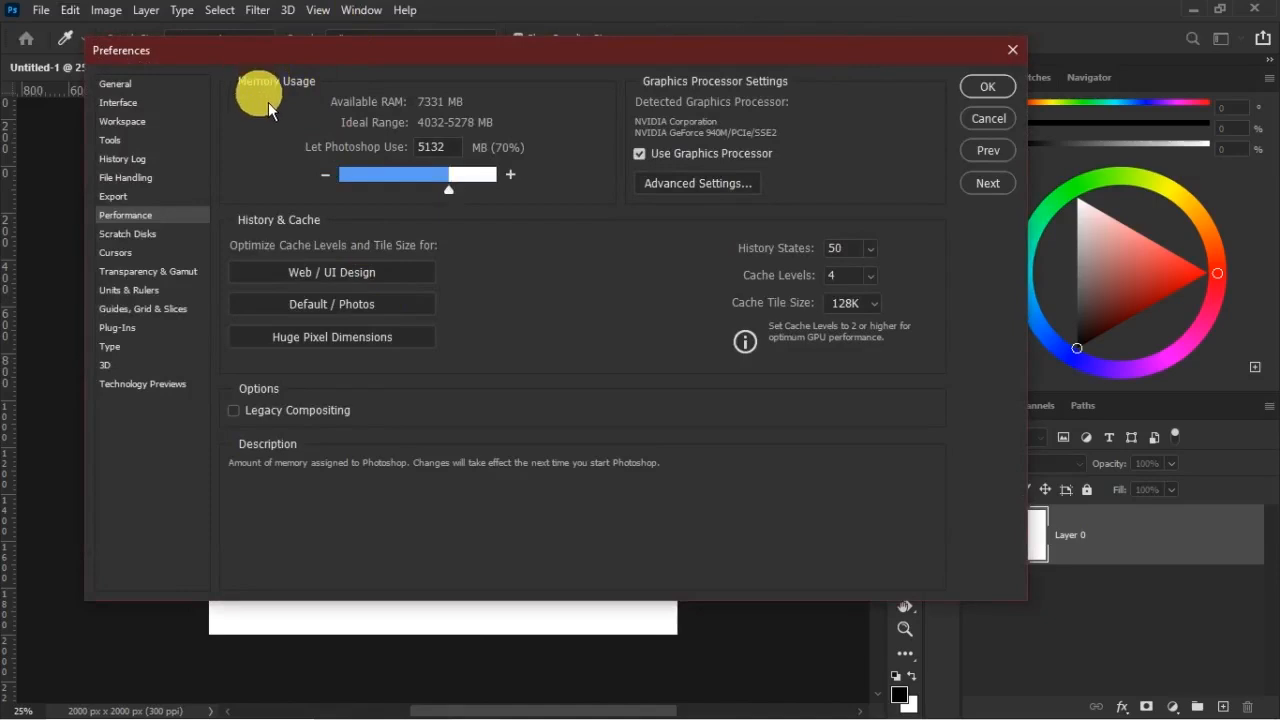
mouse_move(460, 120)
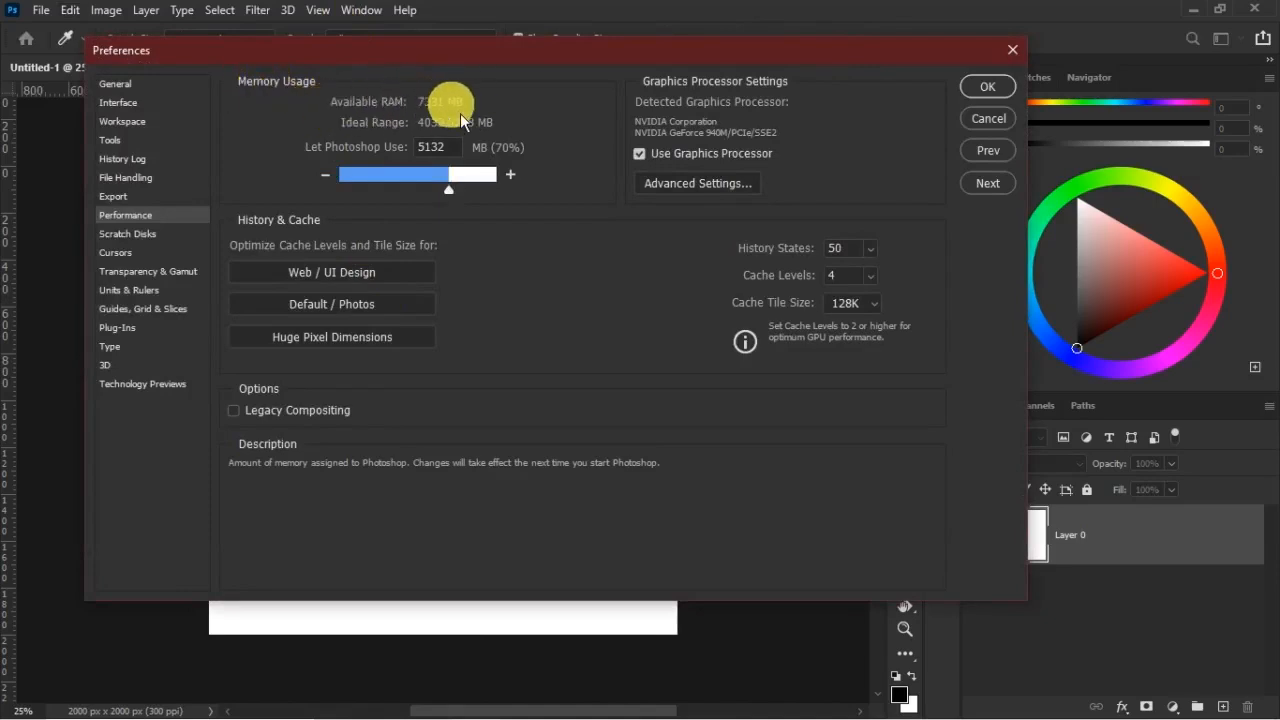
mouse_move(398, 128)
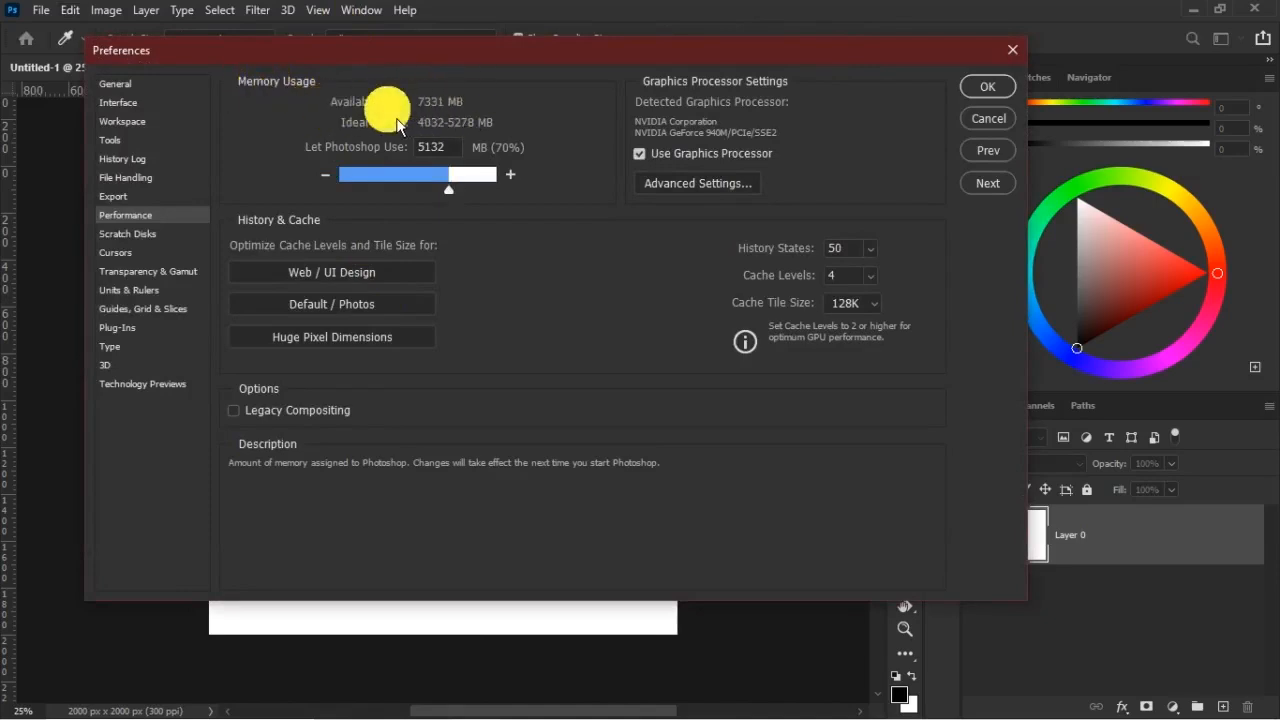
mouse_move(324, 158)
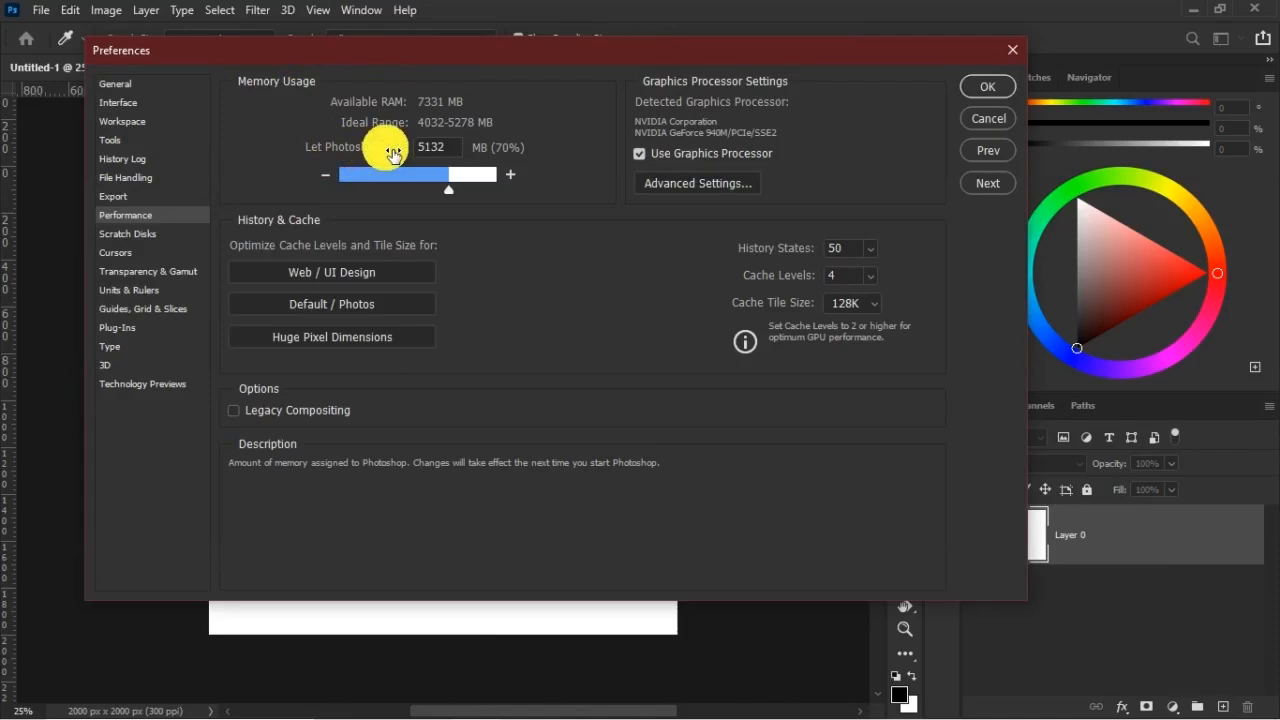
mouse_move(480, 230)
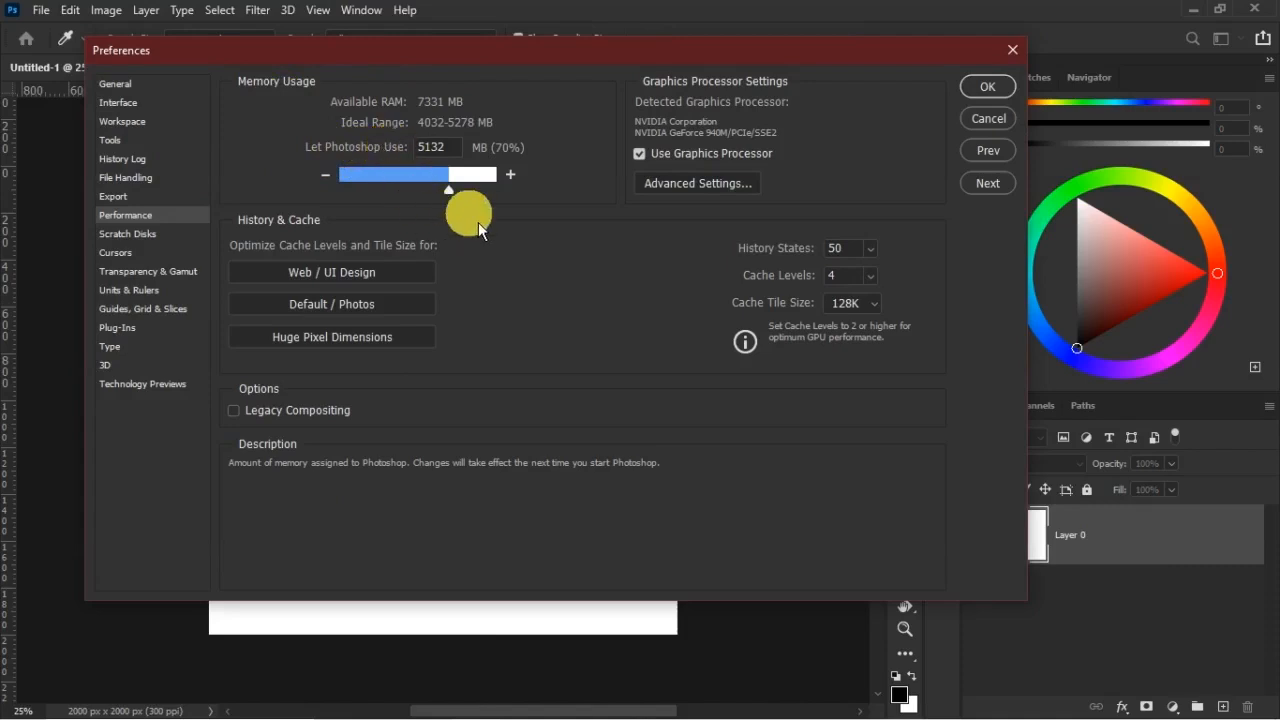
Drag the Let Photoshop Use slider through minimum and 100% to settle at about 77% (5757 MB)
left_click_drag(448, 188, 342, 188)
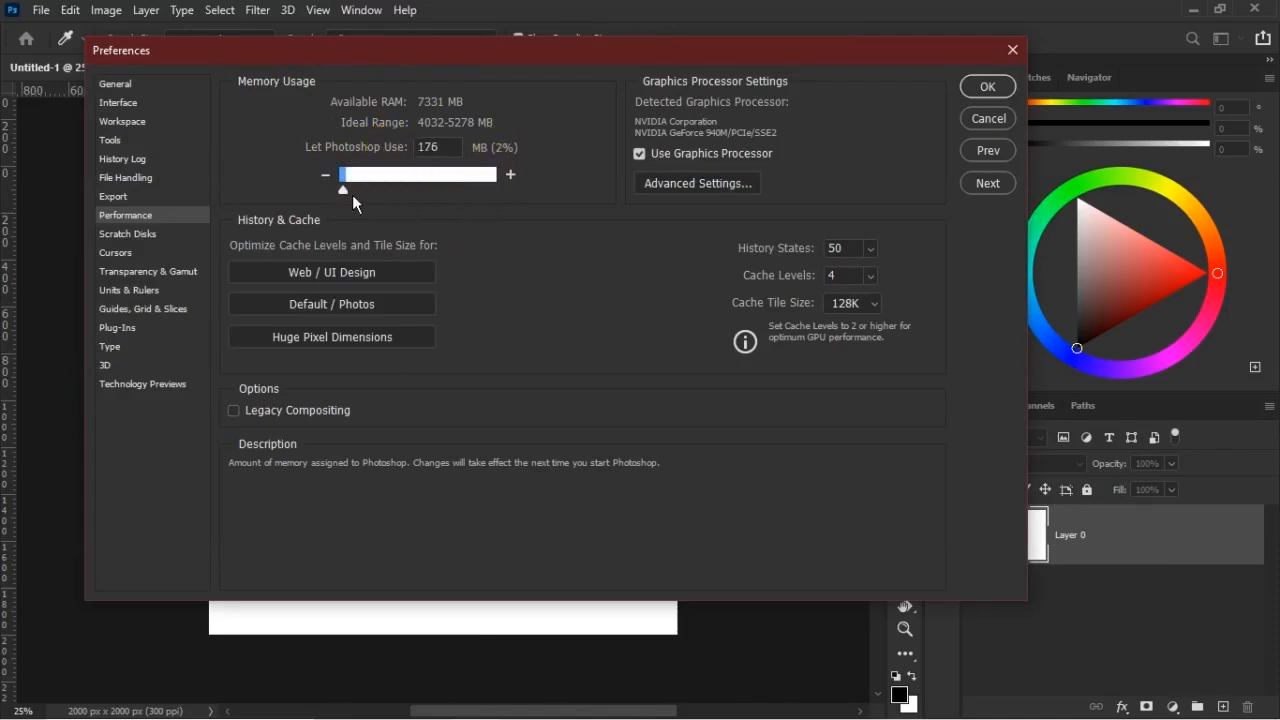
left_click_drag(342, 190, 440, 190)
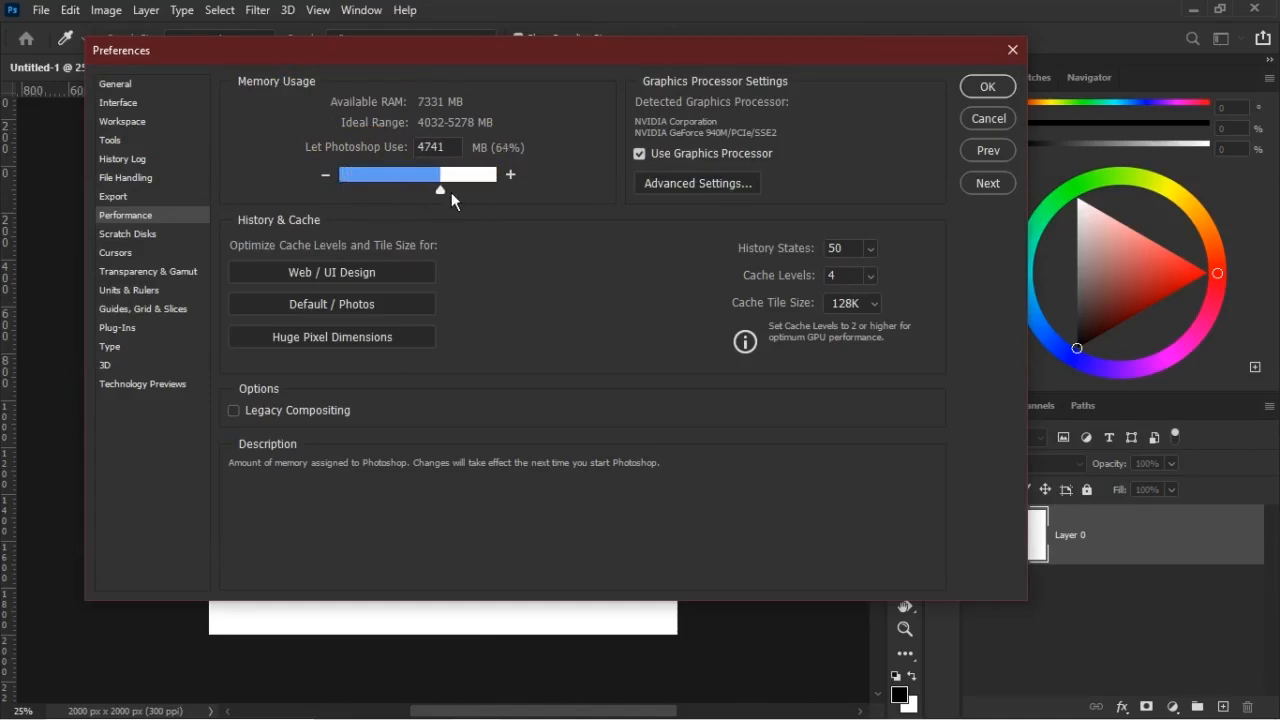
left_click_drag(440, 190, 446, 190)
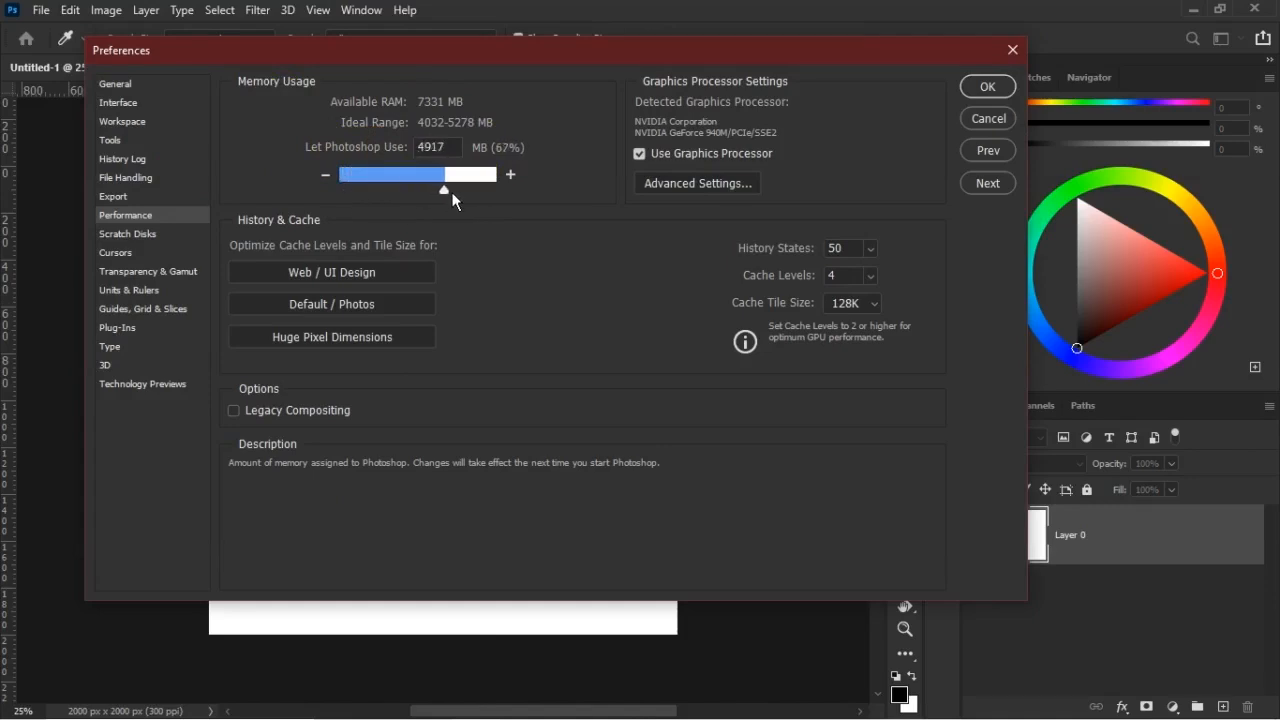
left_click_drag(448, 174, 444, 174)
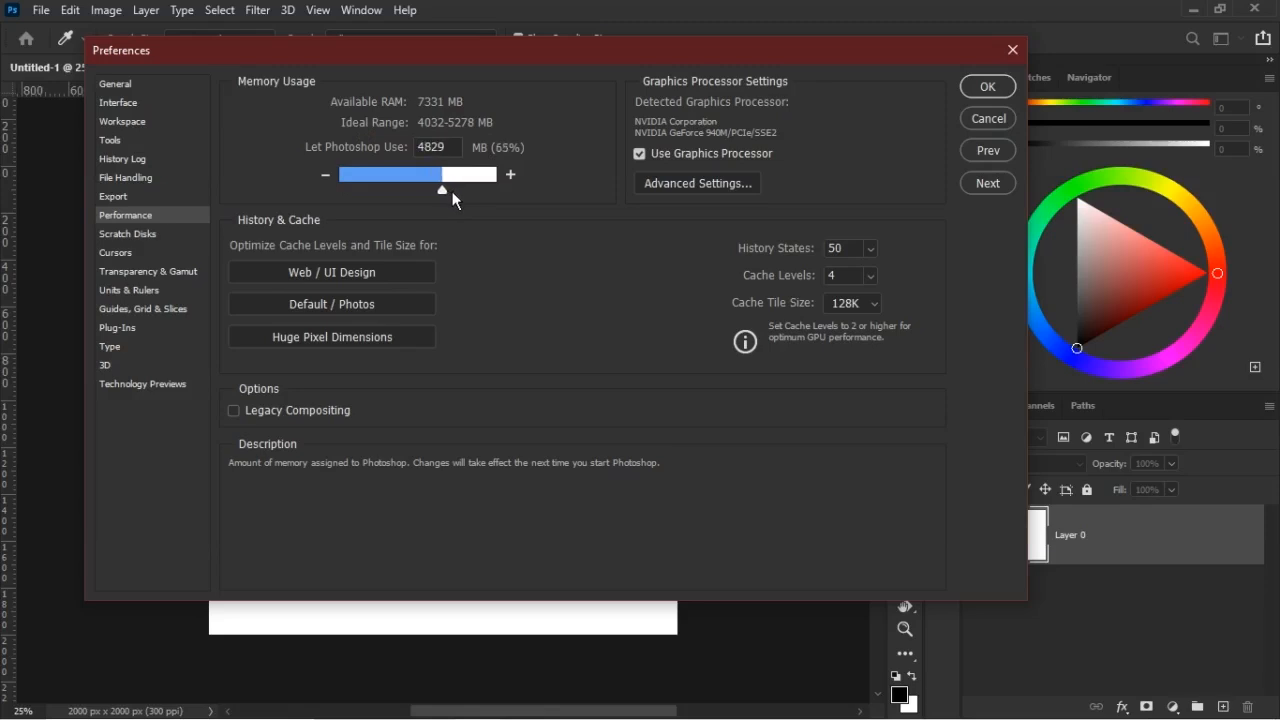
left_click_drag(442, 190, 448, 190)
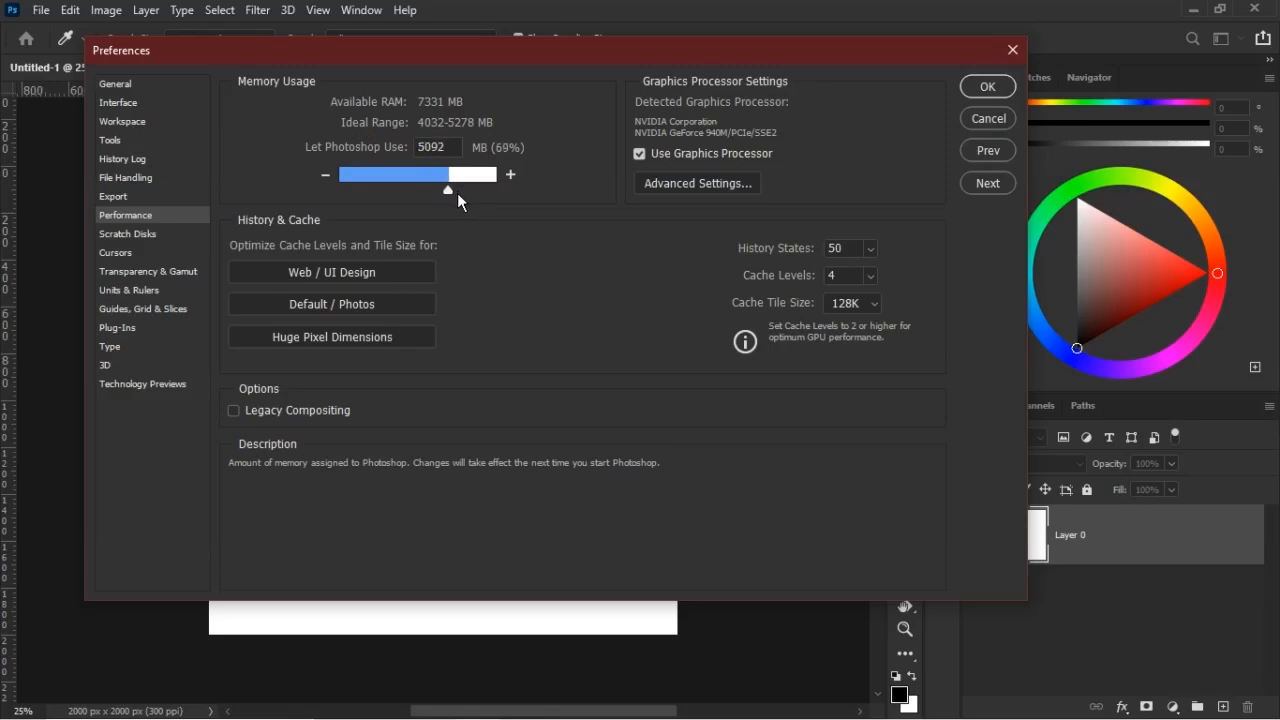
left_click_drag(448, 190, 450, 190)
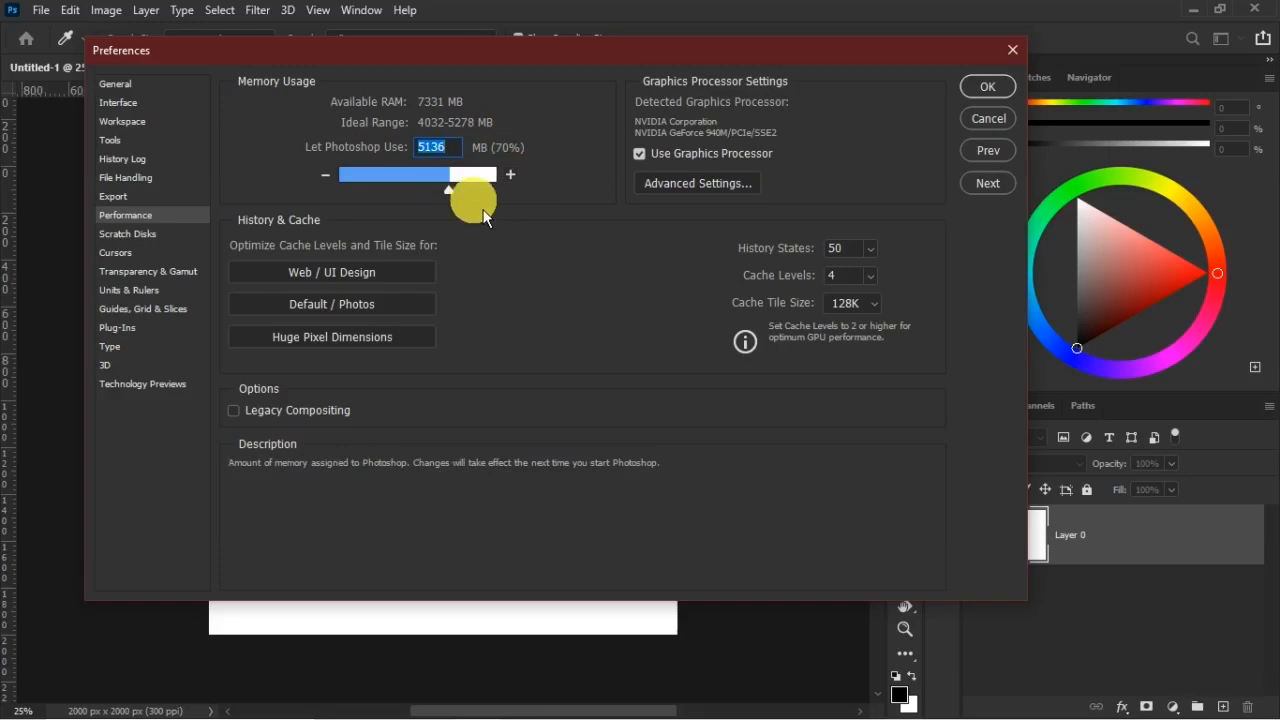
left_click_drag(446, 176, 496, 176)
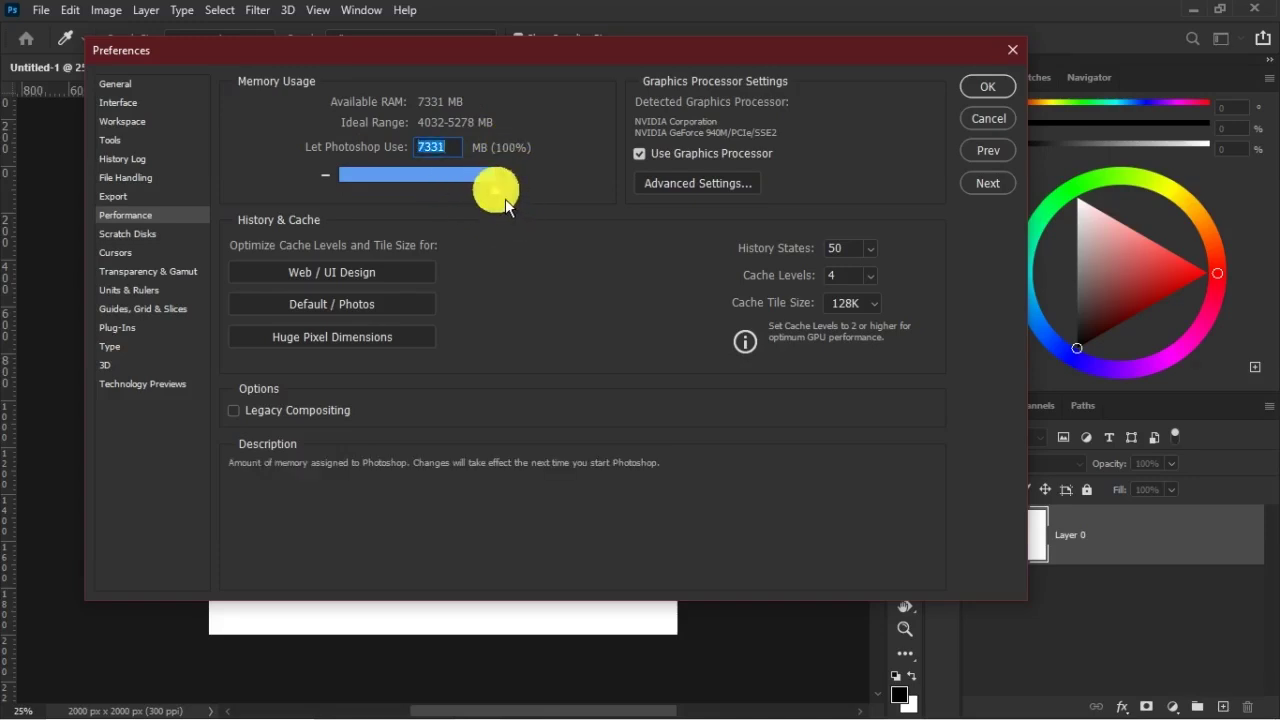
left_click_drag(498, 190, 460, 190)
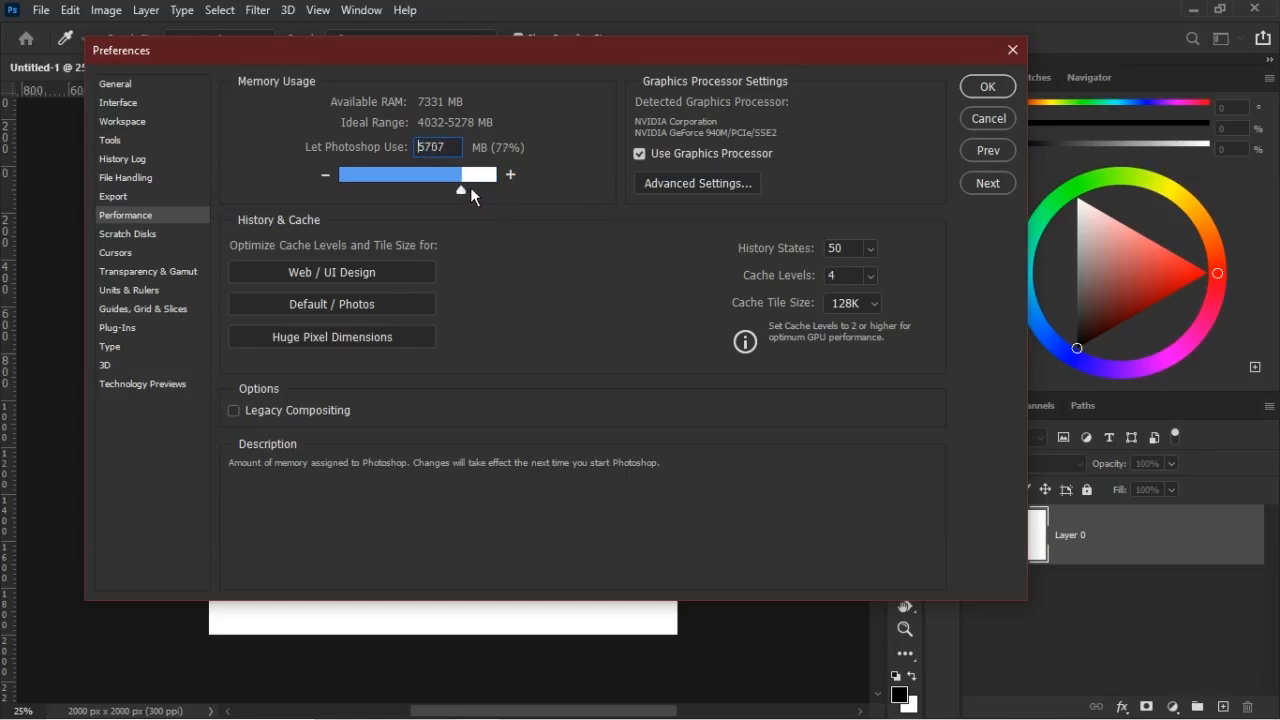
left_click_drag(460, 190, 452, 190)
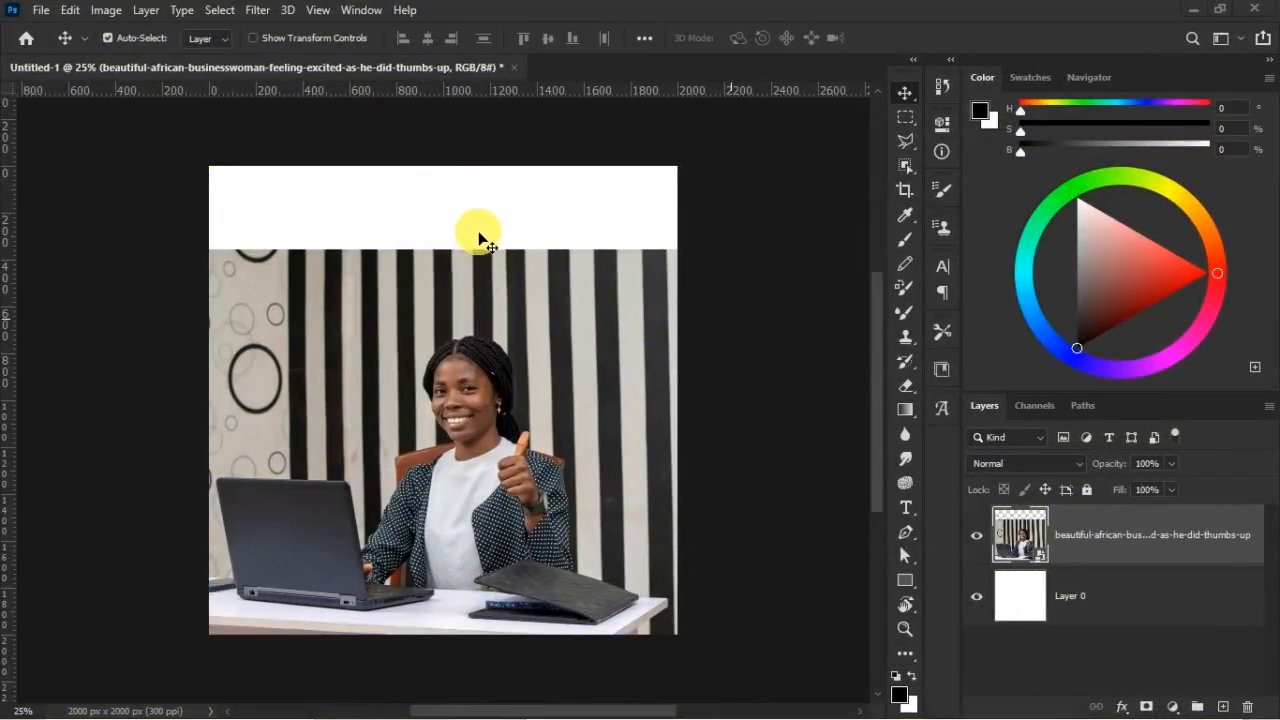
mouse_move(520, 318)
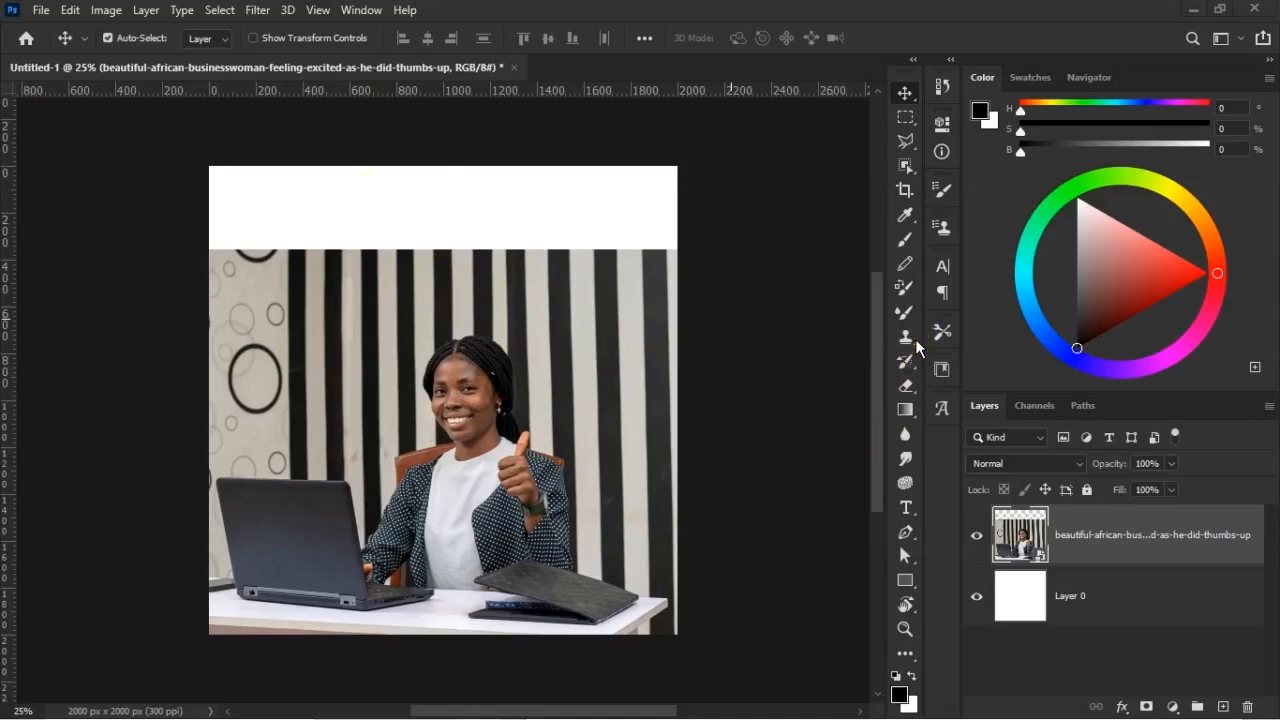
mouse_move(904, 332)
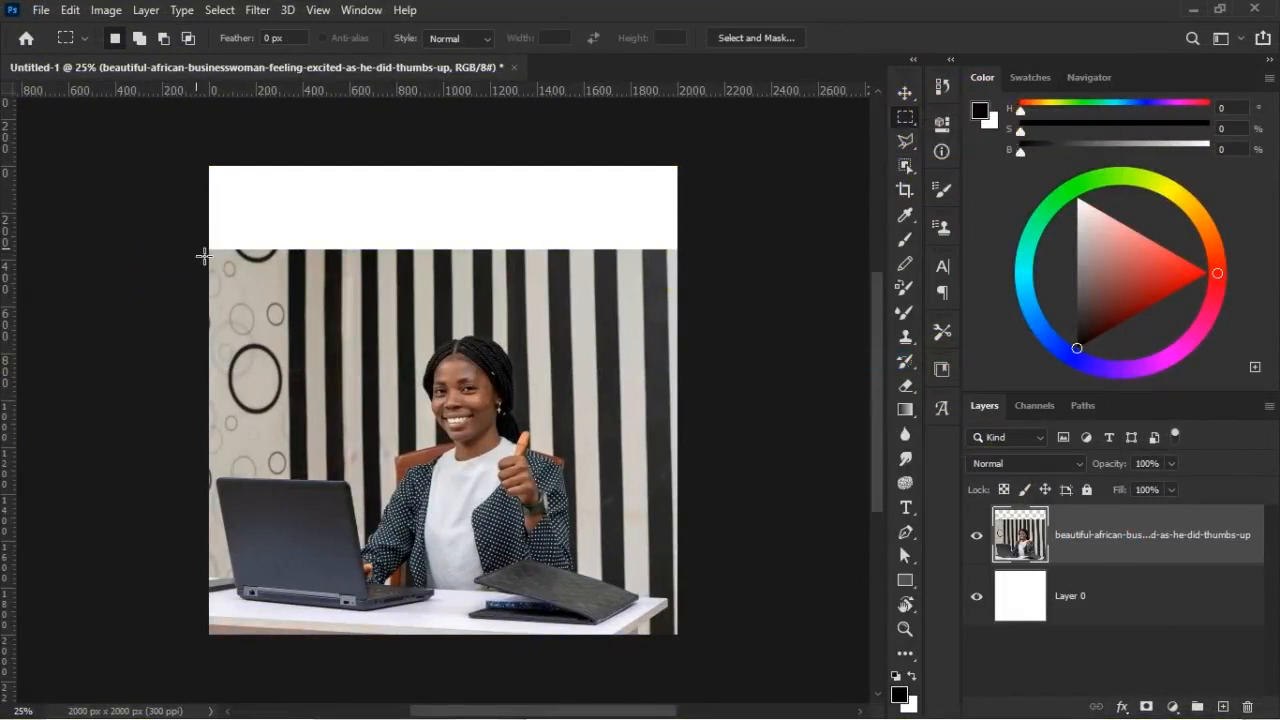
Marquee-select the top band and Content-Aware Scale it upward to cover the white gap
left_click_drag(208, 244, 676, 324)
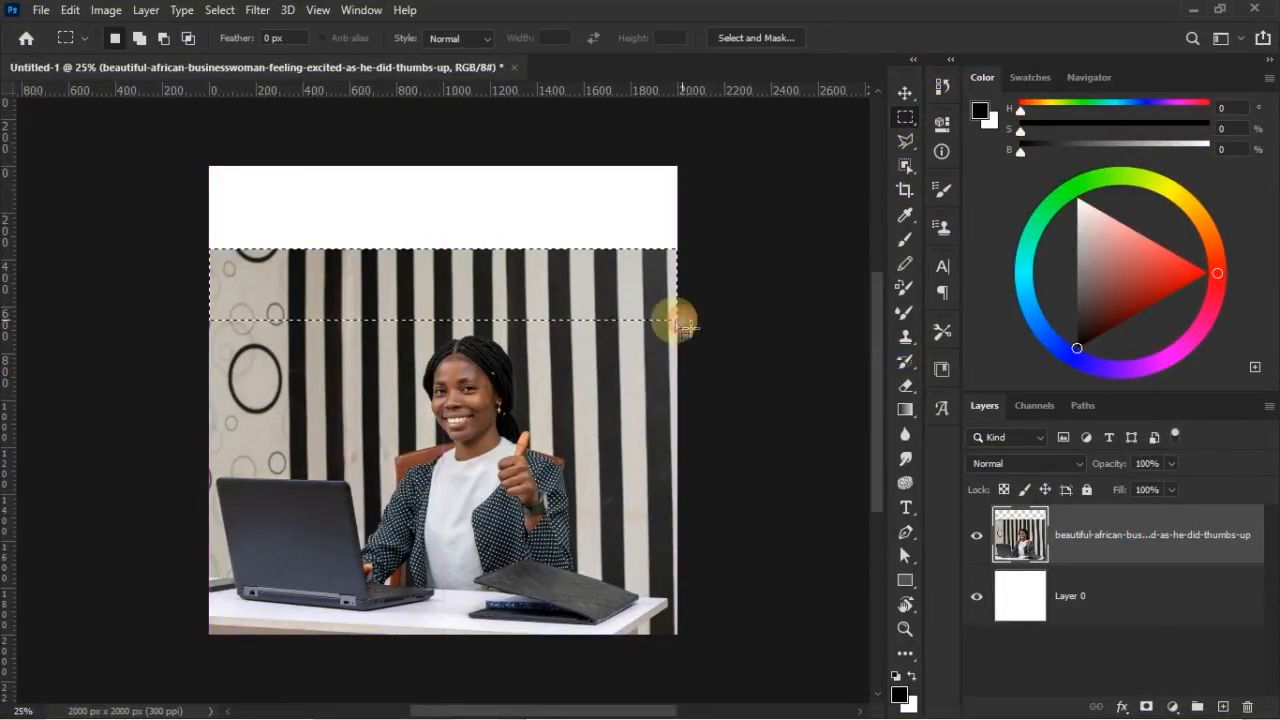
left_click(64, 12)
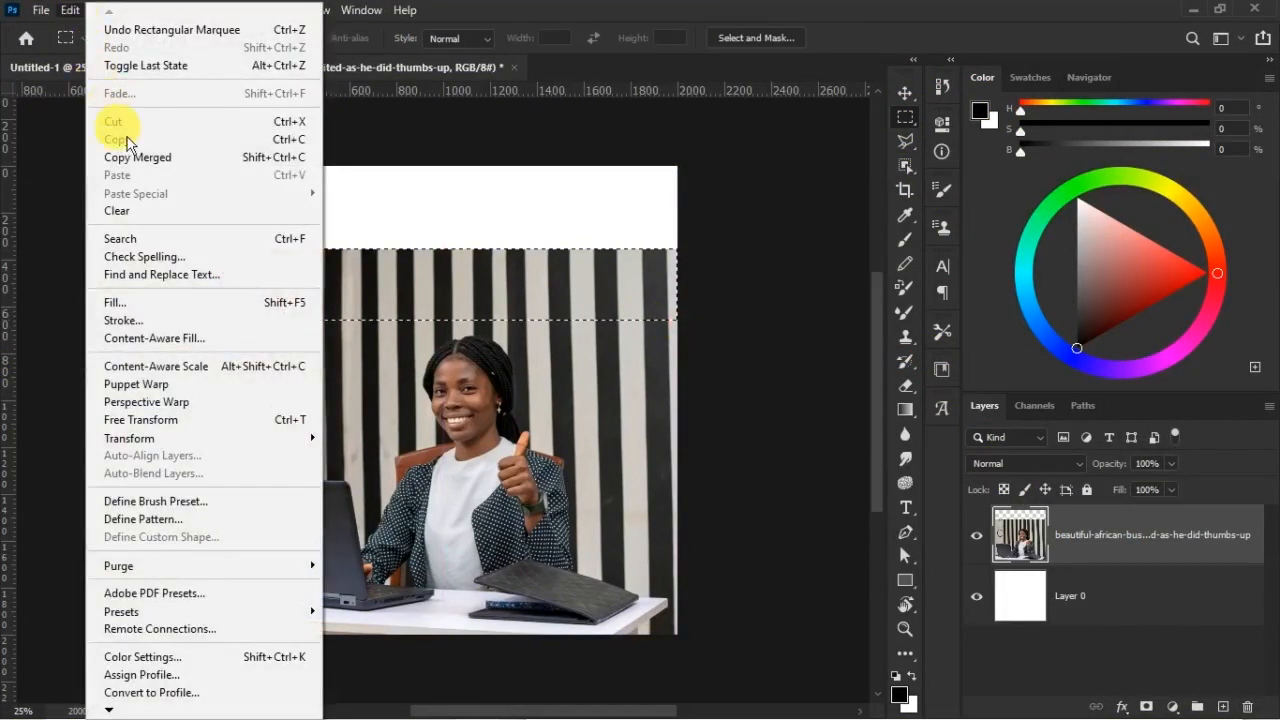
mouse_move(156, 366)
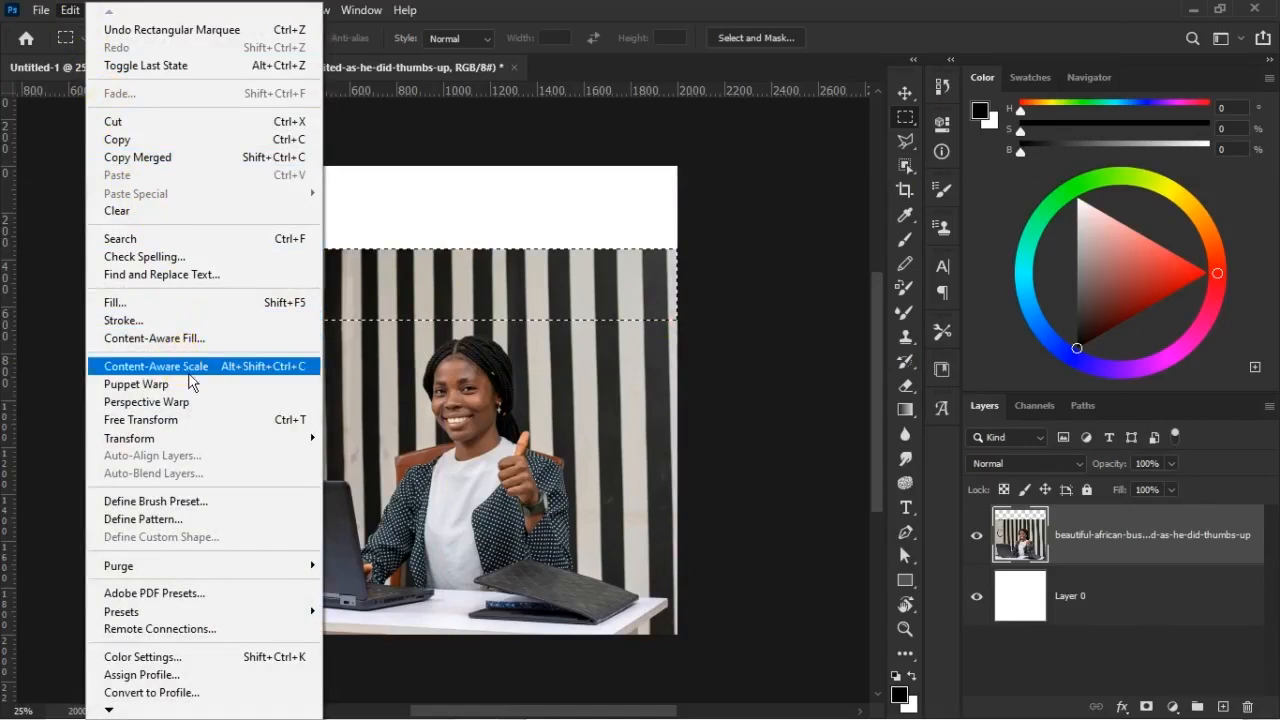
left_click(156, 366)
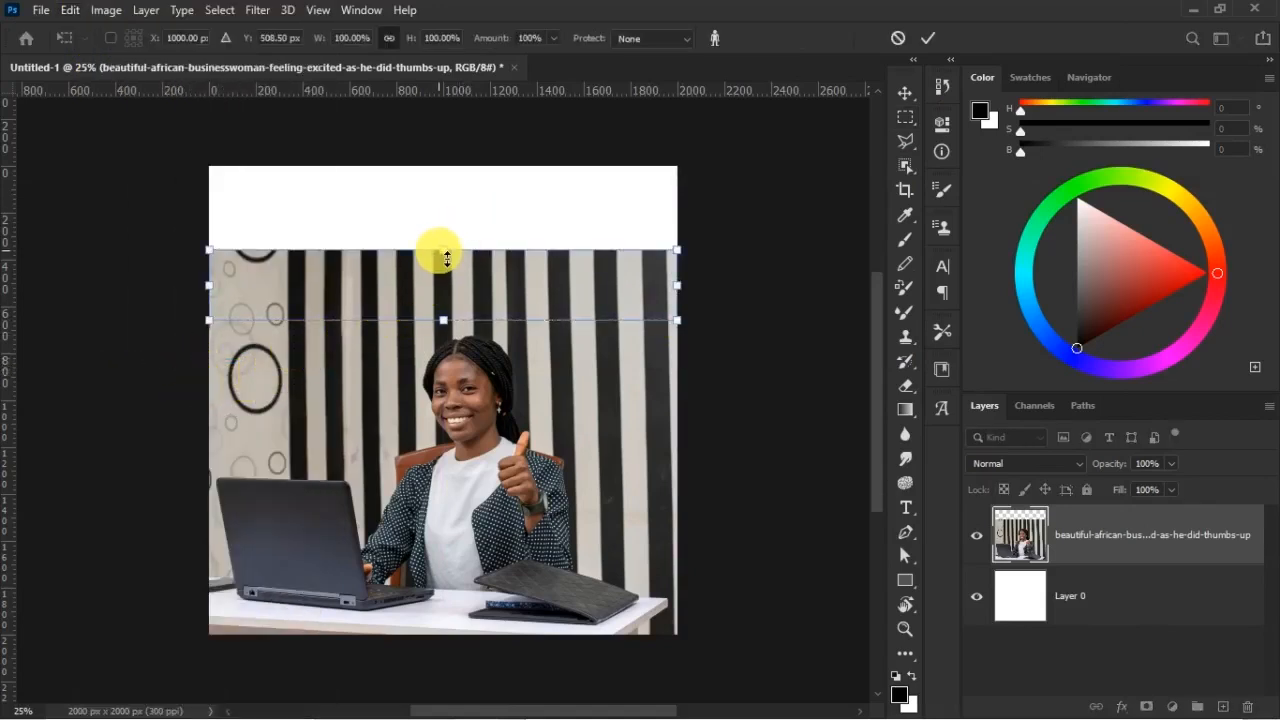
left_click_drag(442, 250, 442, 236)
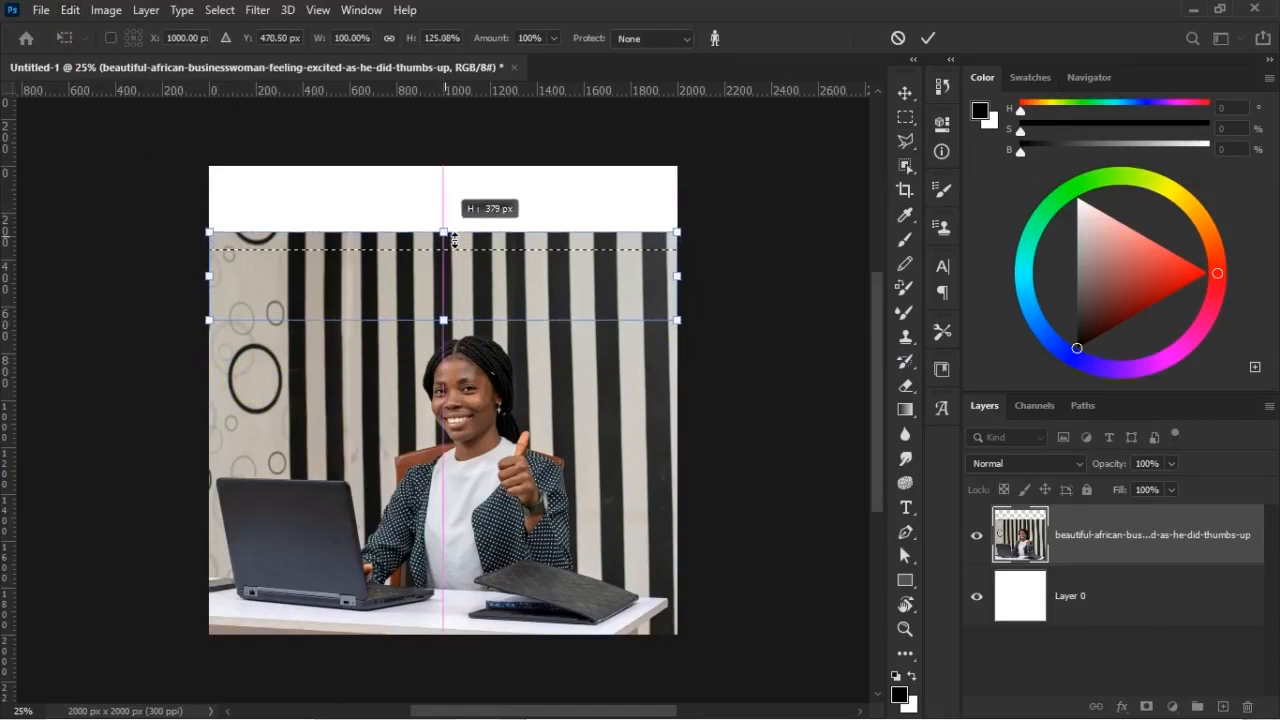
left_click_drag(444, 232, 444, 164)
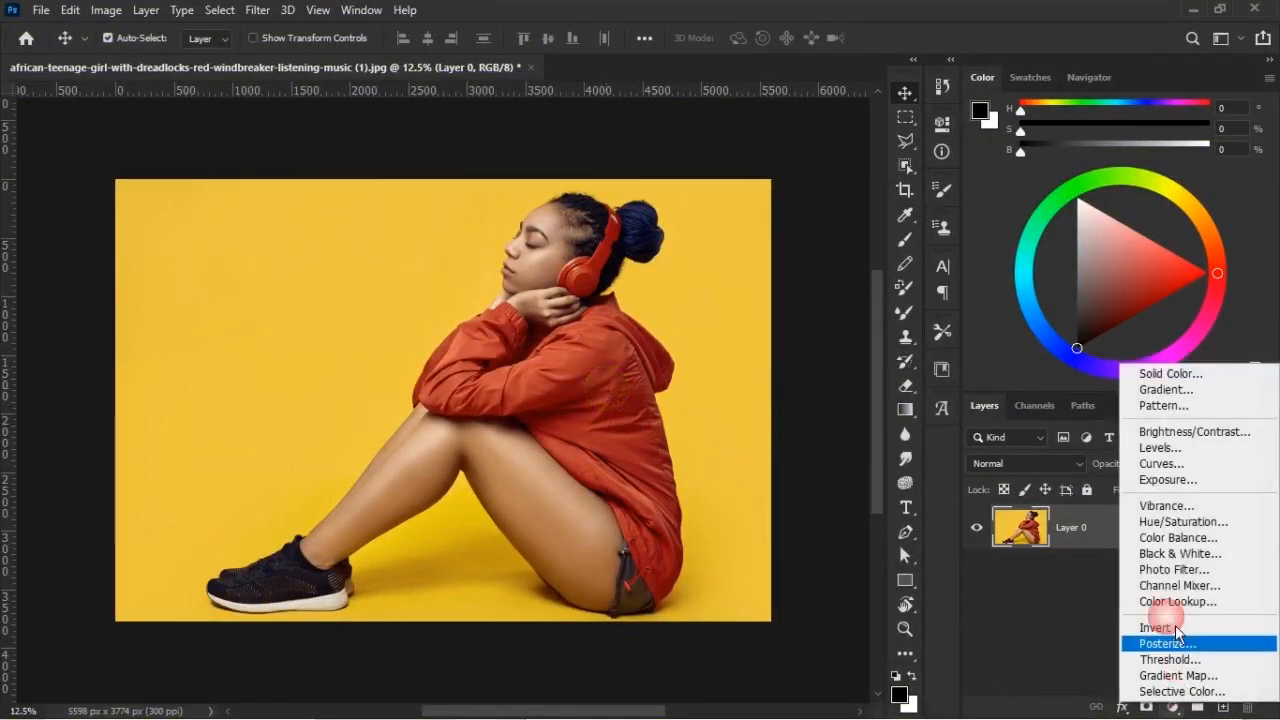
Add a Hue/Saturation adjustment layer above the girl's photo layer
left_click(1184, 520)
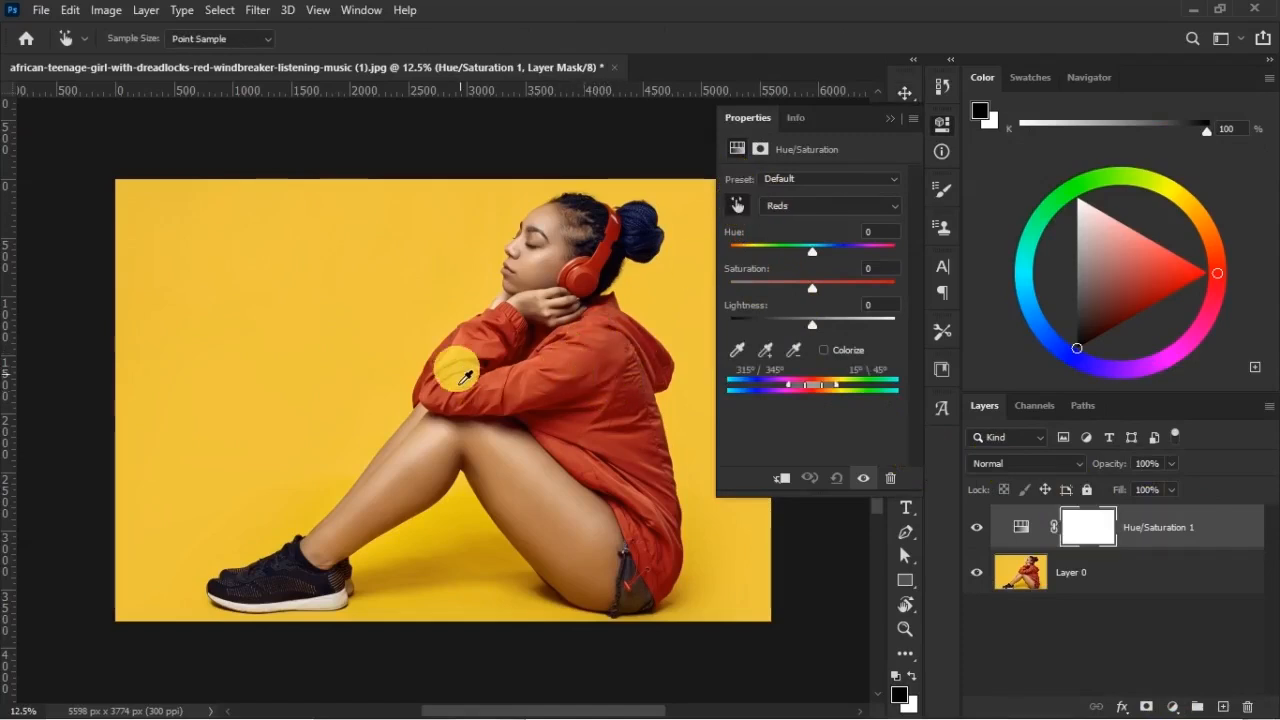
mouse_move(590, 290)
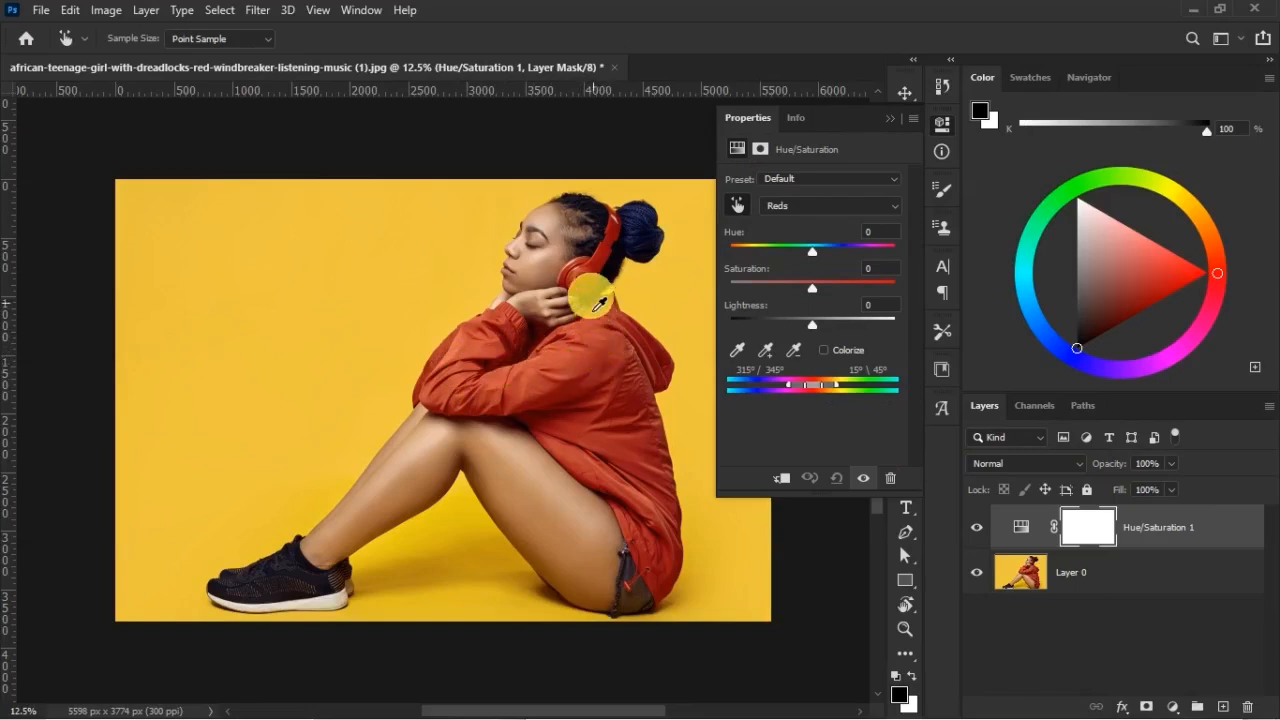
mouse_move(596, 280)
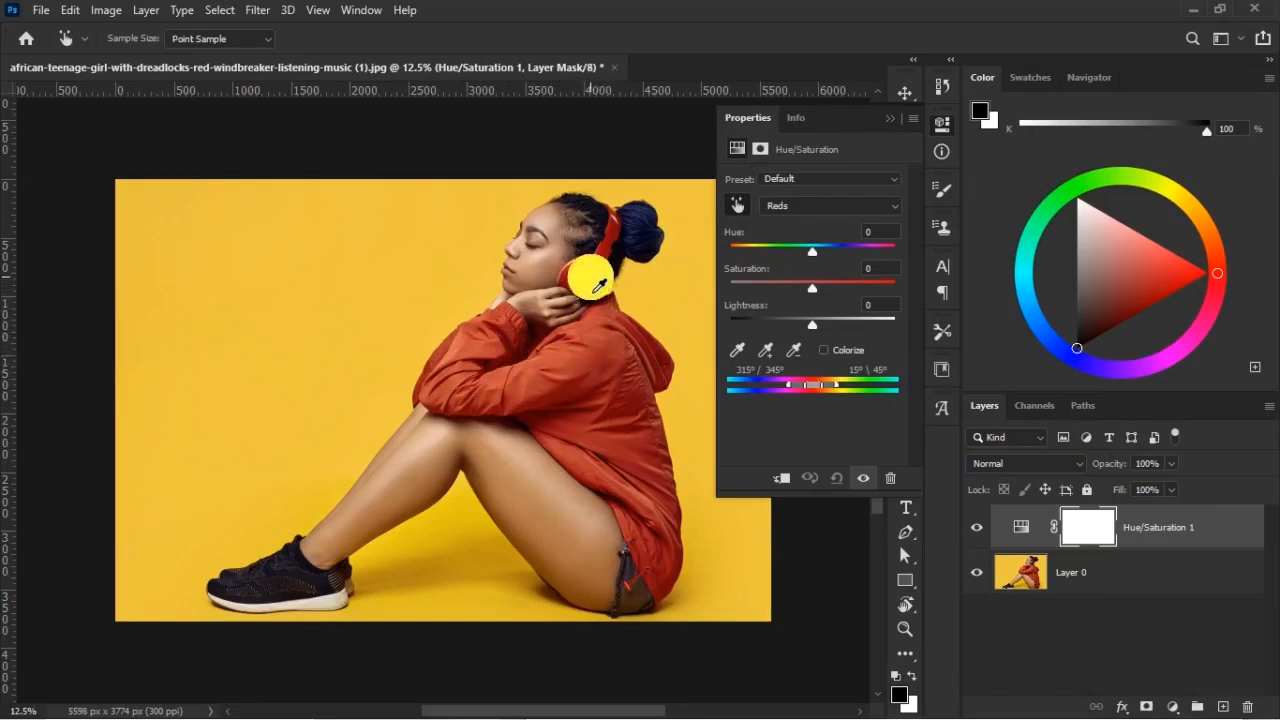
Shift the reds' Hue through blue and purple to about +136, turning the jacket green
left_click_drag(816, 252, 810, 252)
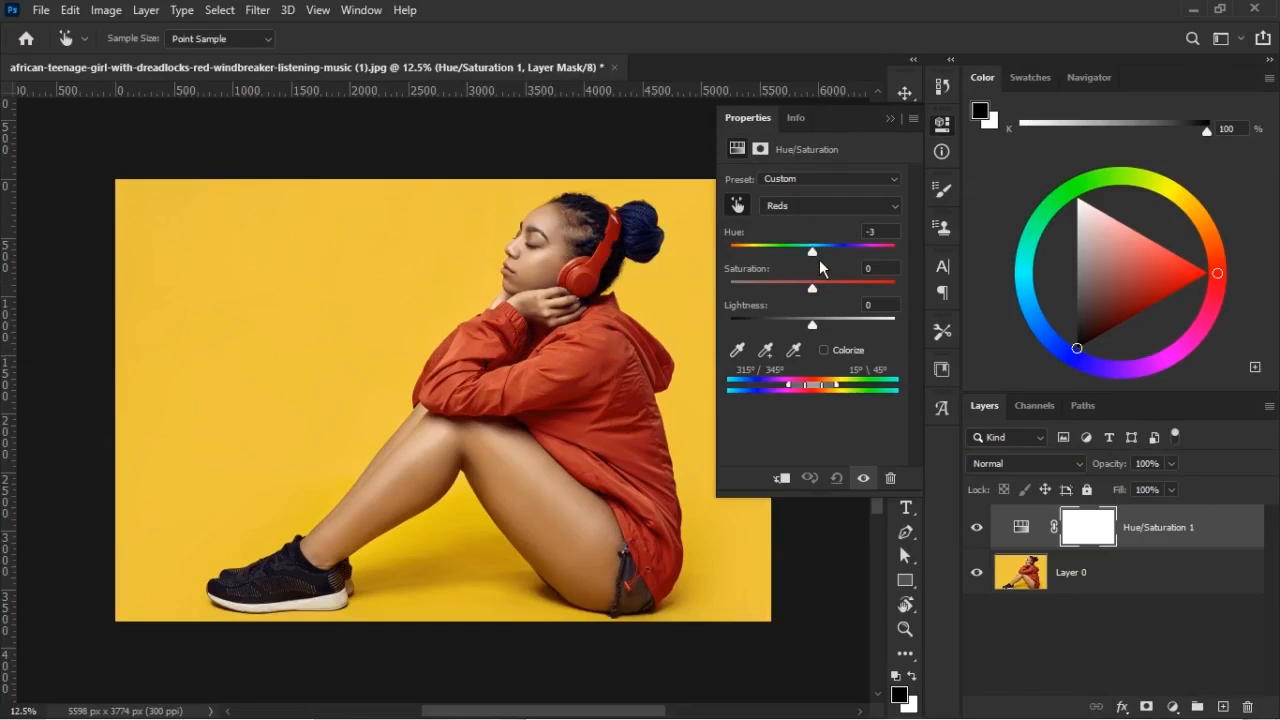
left_click_drag(812, 252, 746, 252)
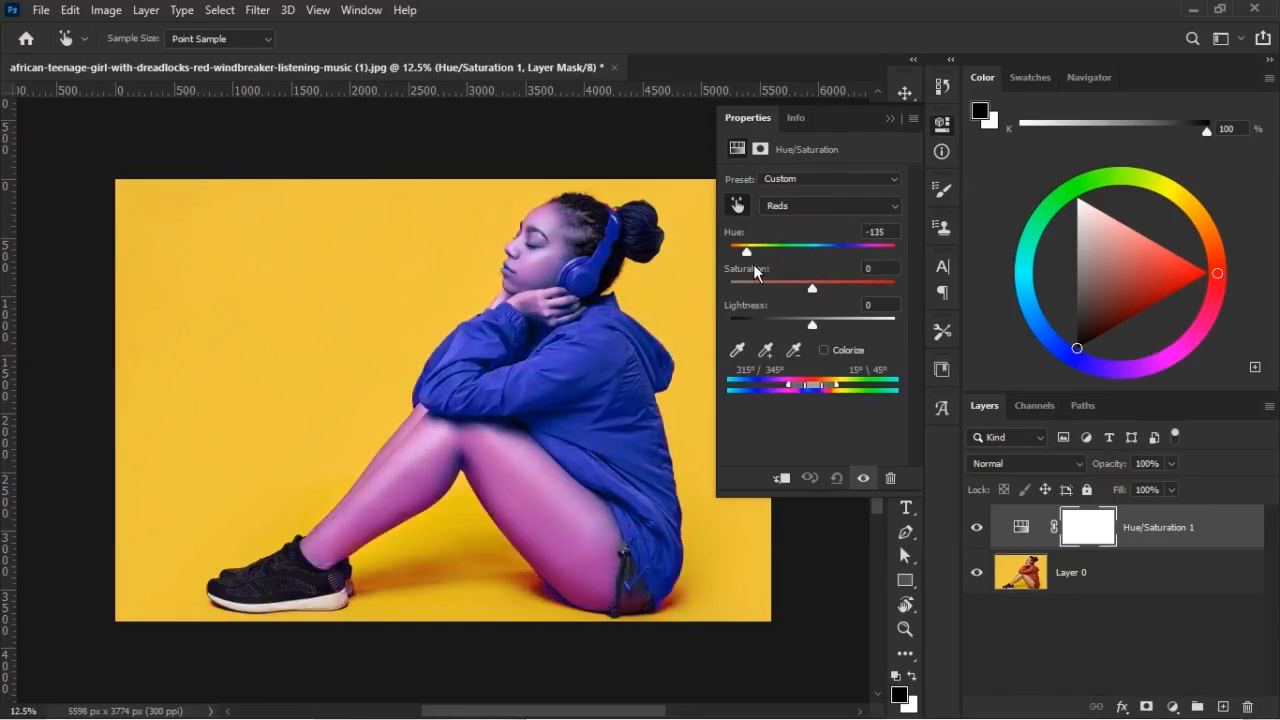
left_click_drag(746, 252, 760, 252)
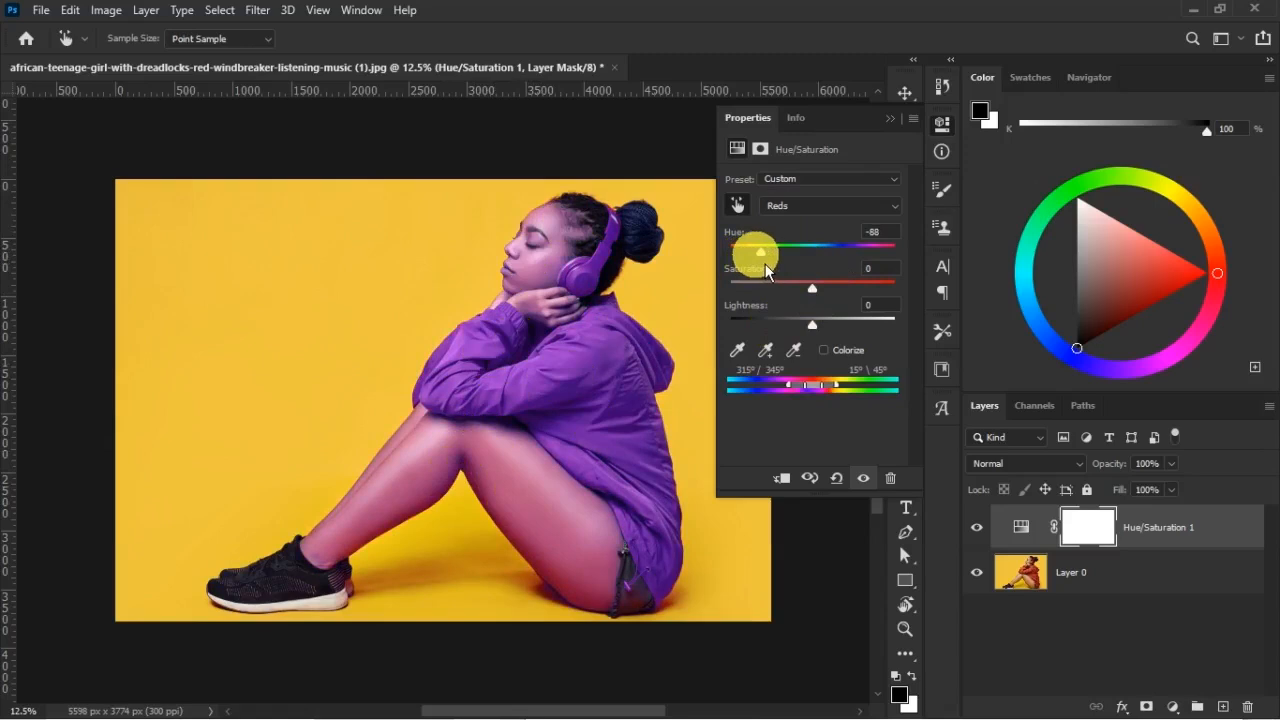
left_click_drag(758, 250, 762, 250)
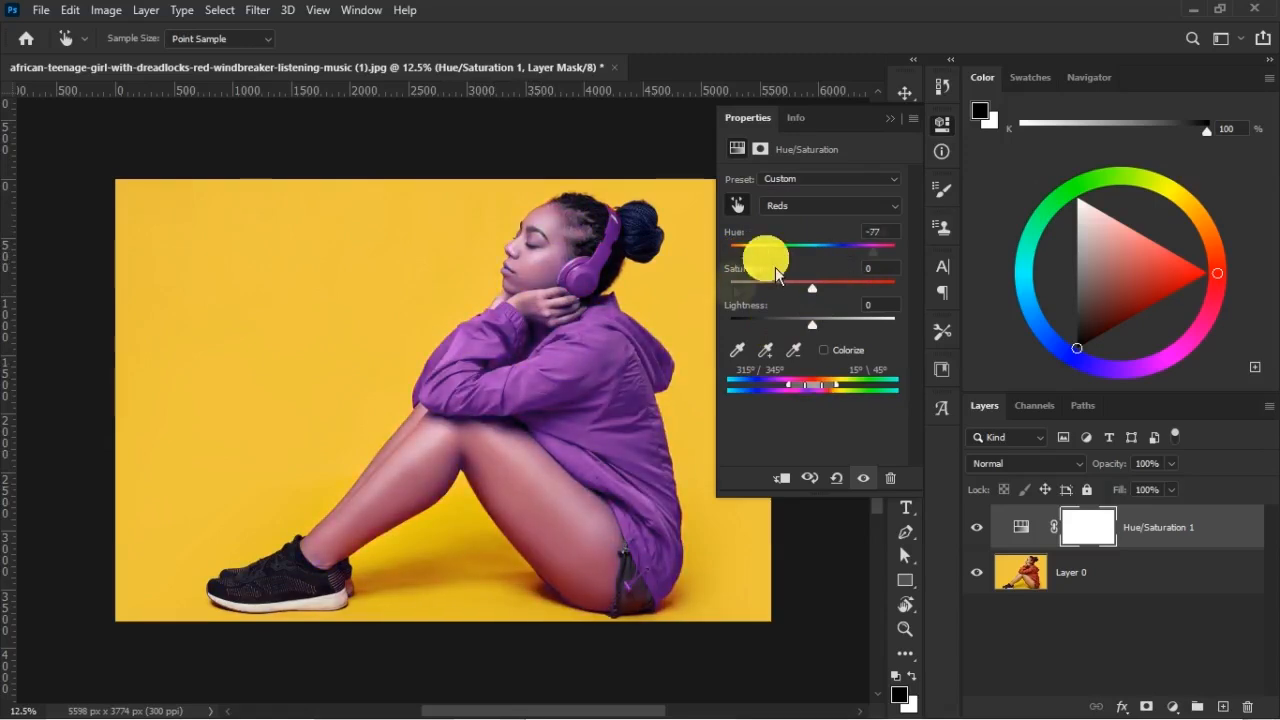
left_click_drag(764, 252, 872, 252)
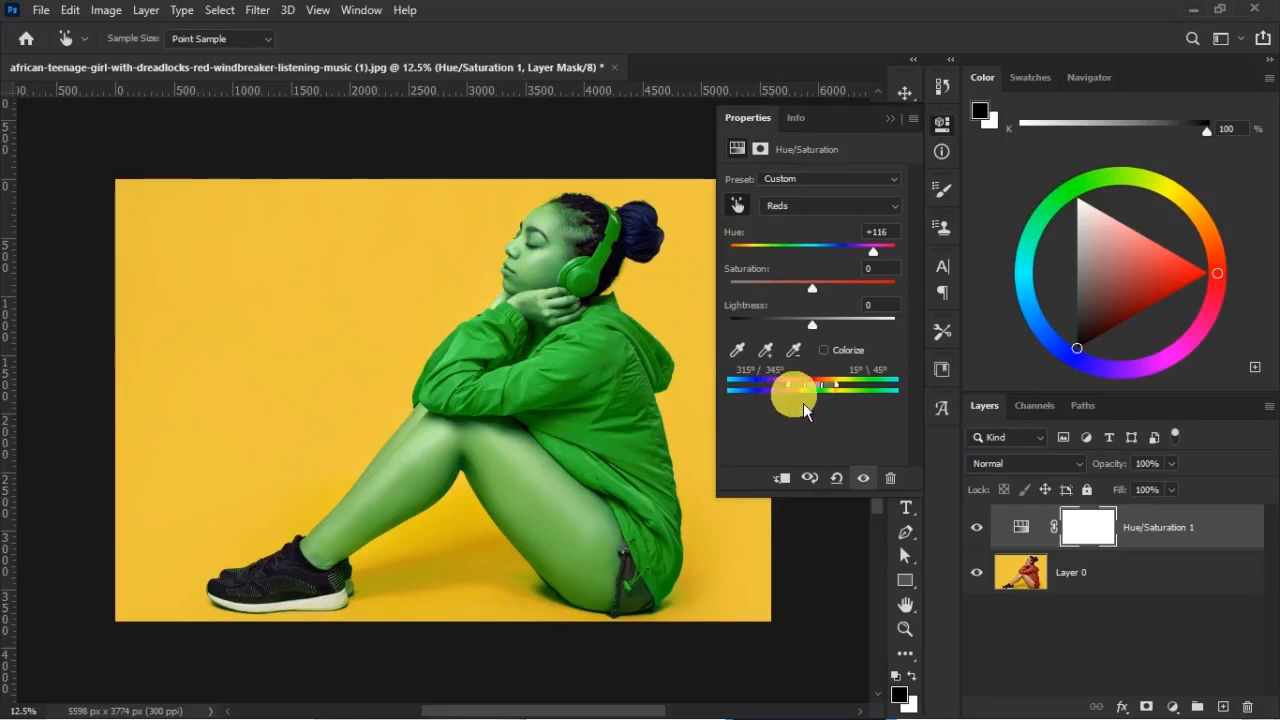
Adjust the colour-range sliders so only the jacket changes and skin tones stay natural
left_click_drag(792, 388, 820, 388)
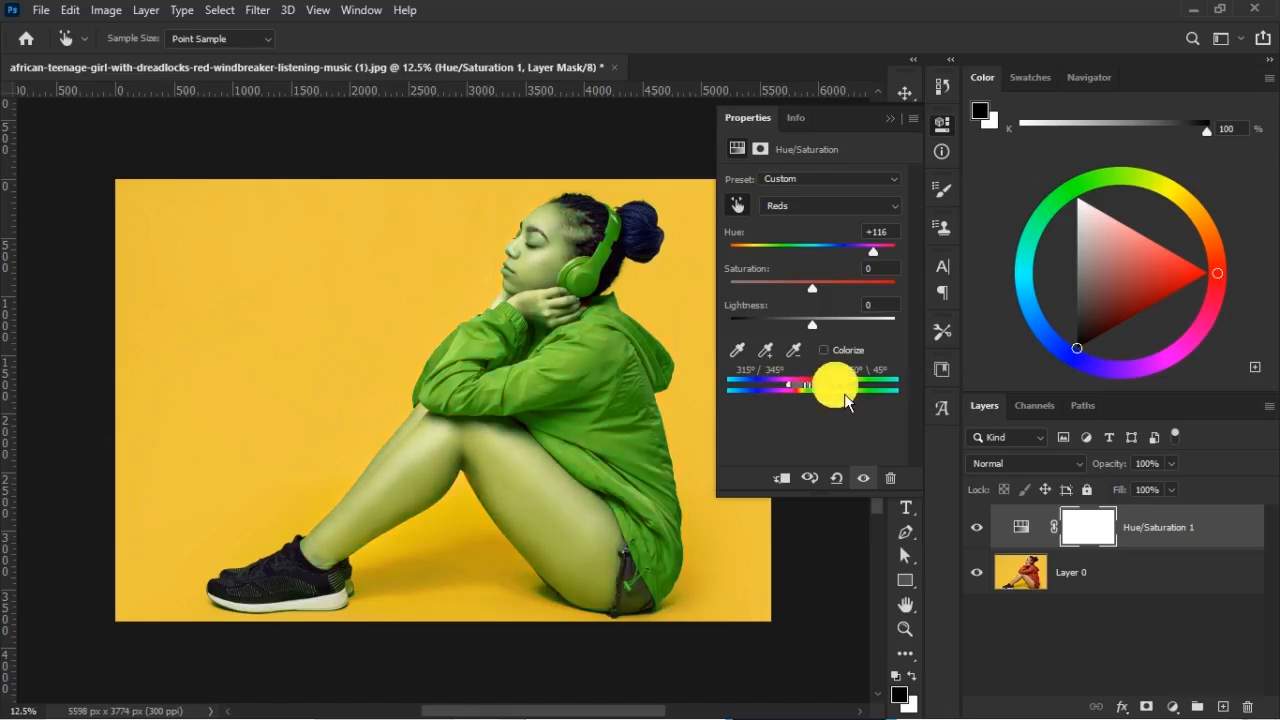
left_click_drag(840, 384, 830, 384)
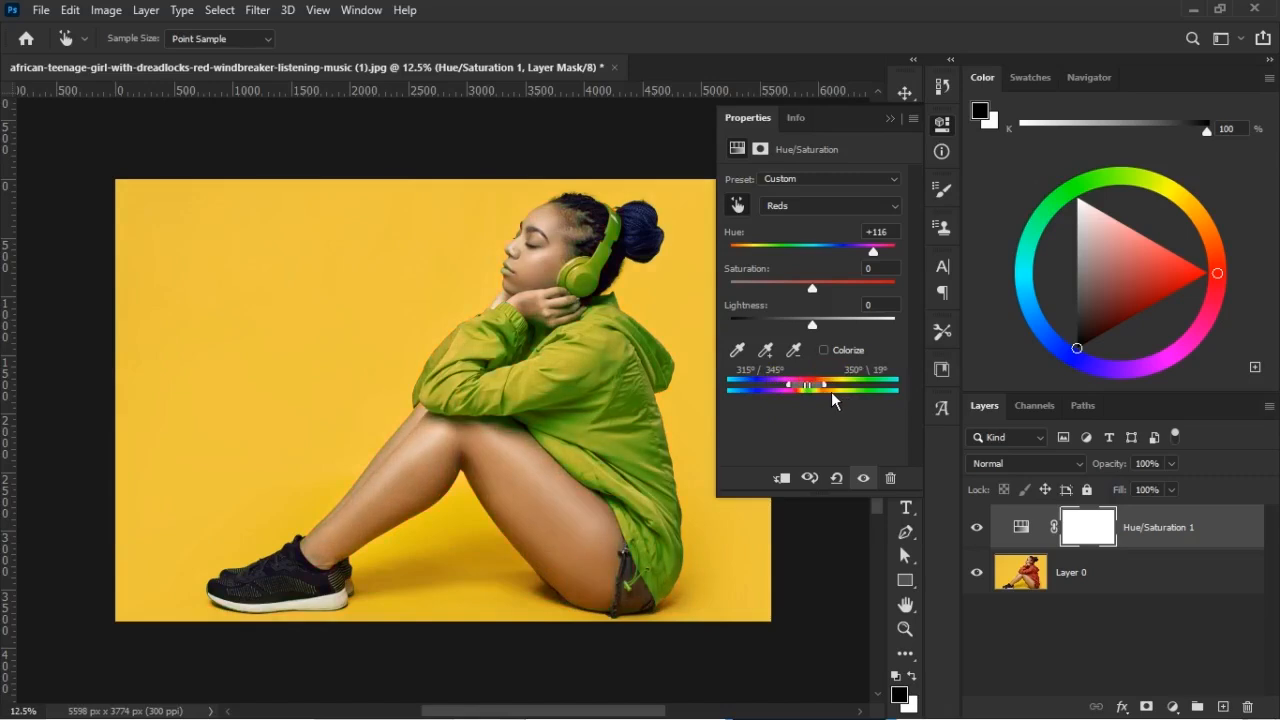
left_click_drag(796, 384, 820, 384)
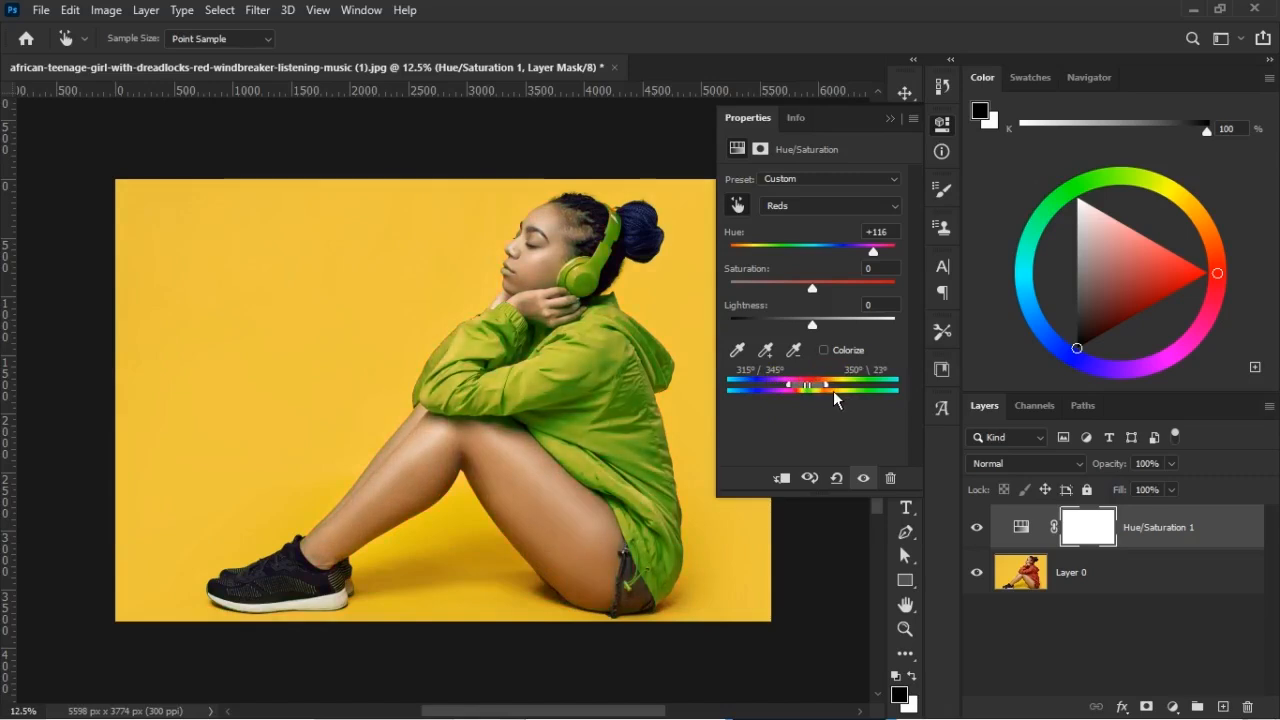
left_click_drag(824, 384, 876, 384)
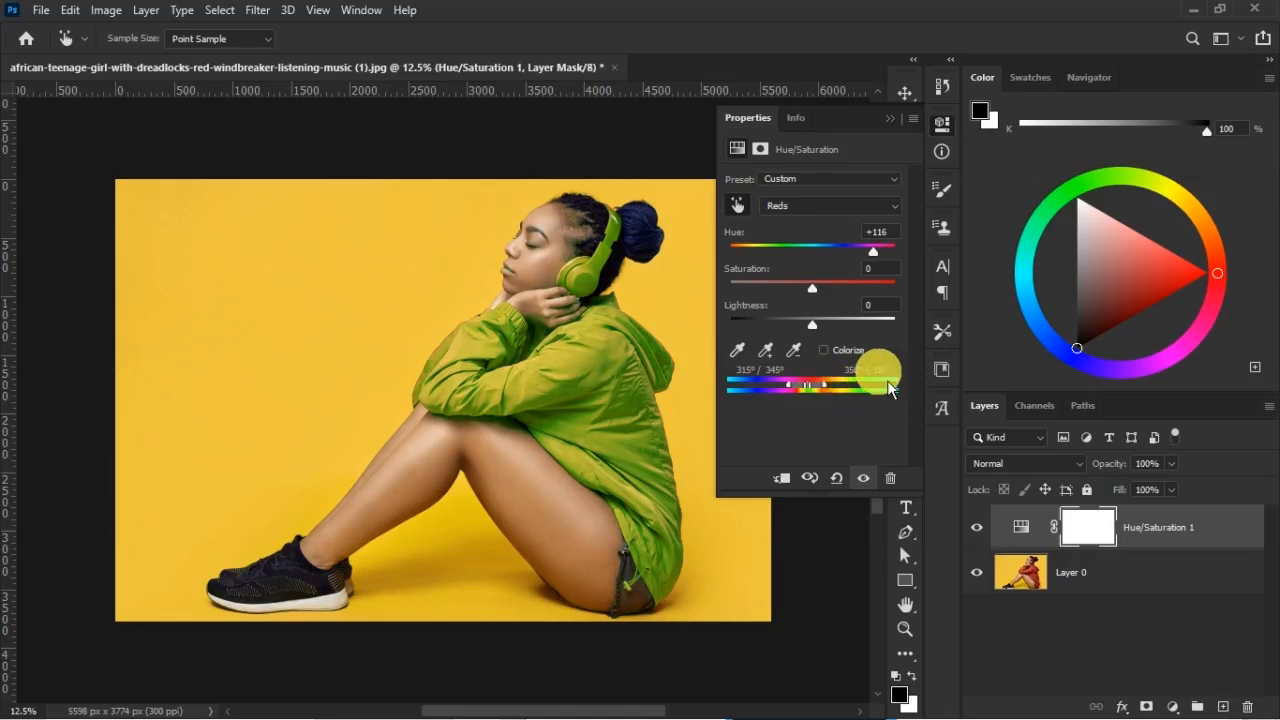
left_click_drag(876, 384, 800, 384)
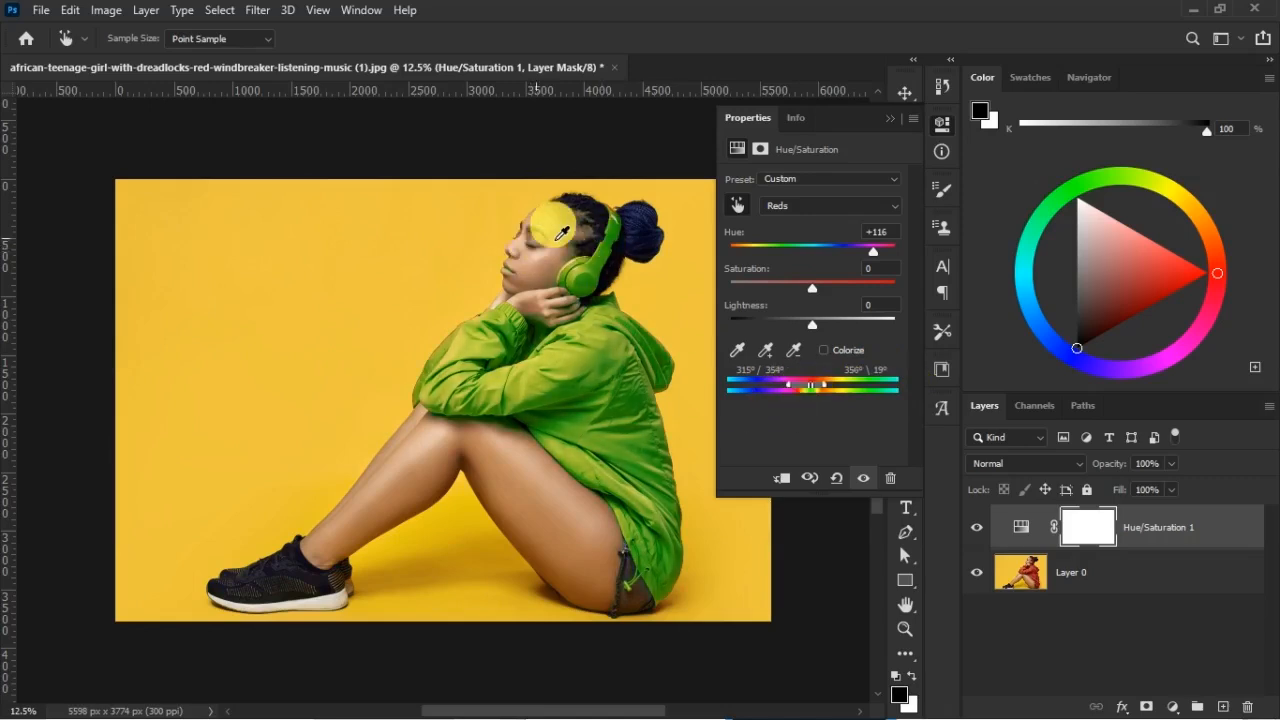
mouse_move(522, 486)
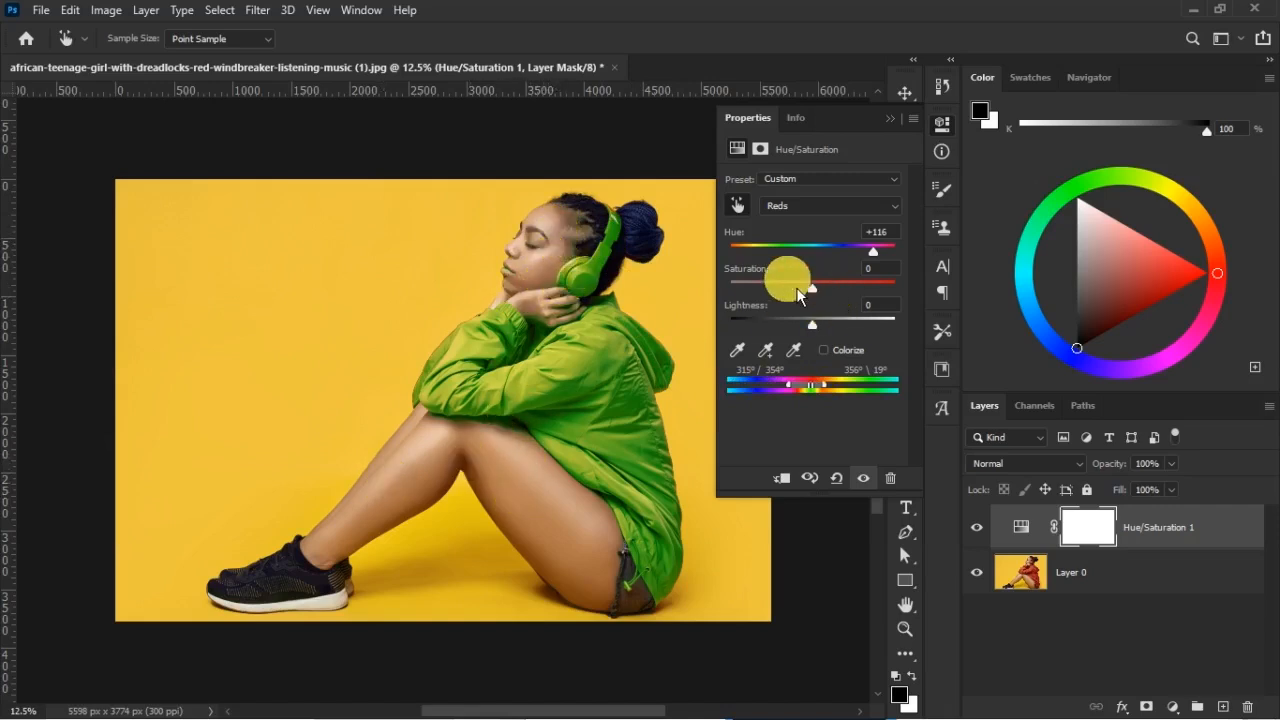
Try brown, purple and orange hues, return to green near +133, and mute Saturation to -37
left_click_drag(810, 288, 796, 288)
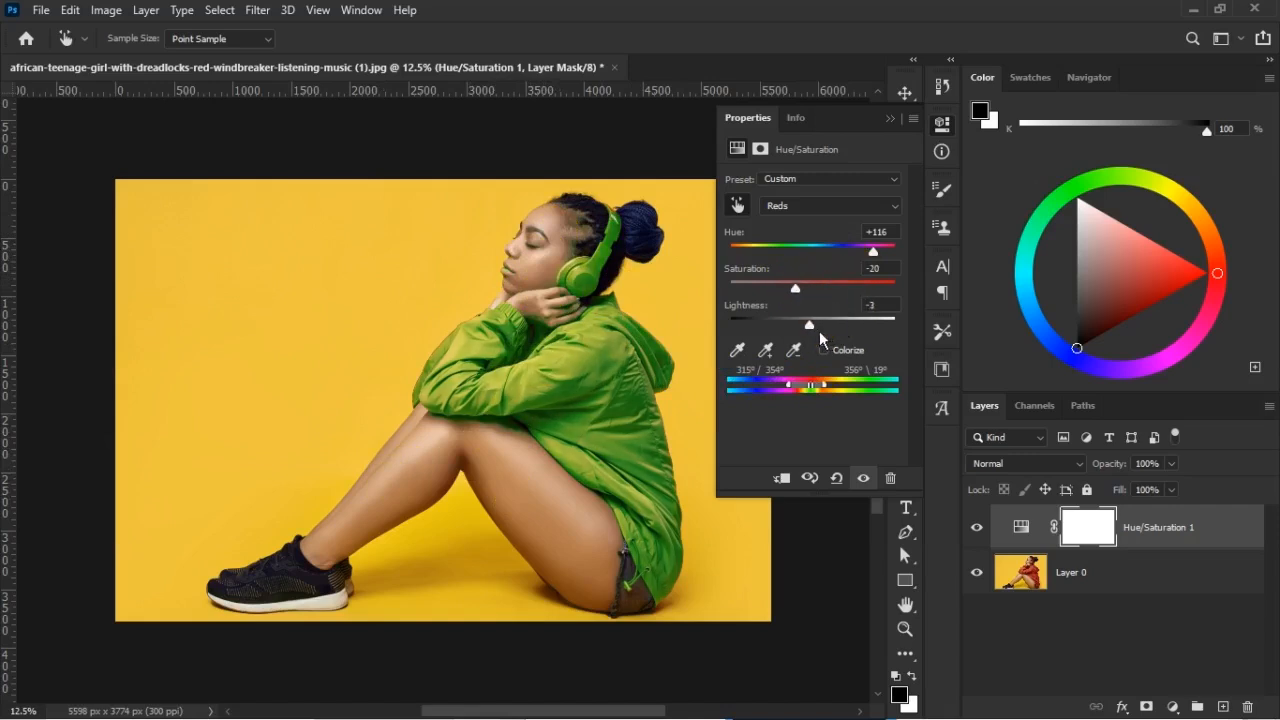
left_click_drag(872, 252, 844, 252)
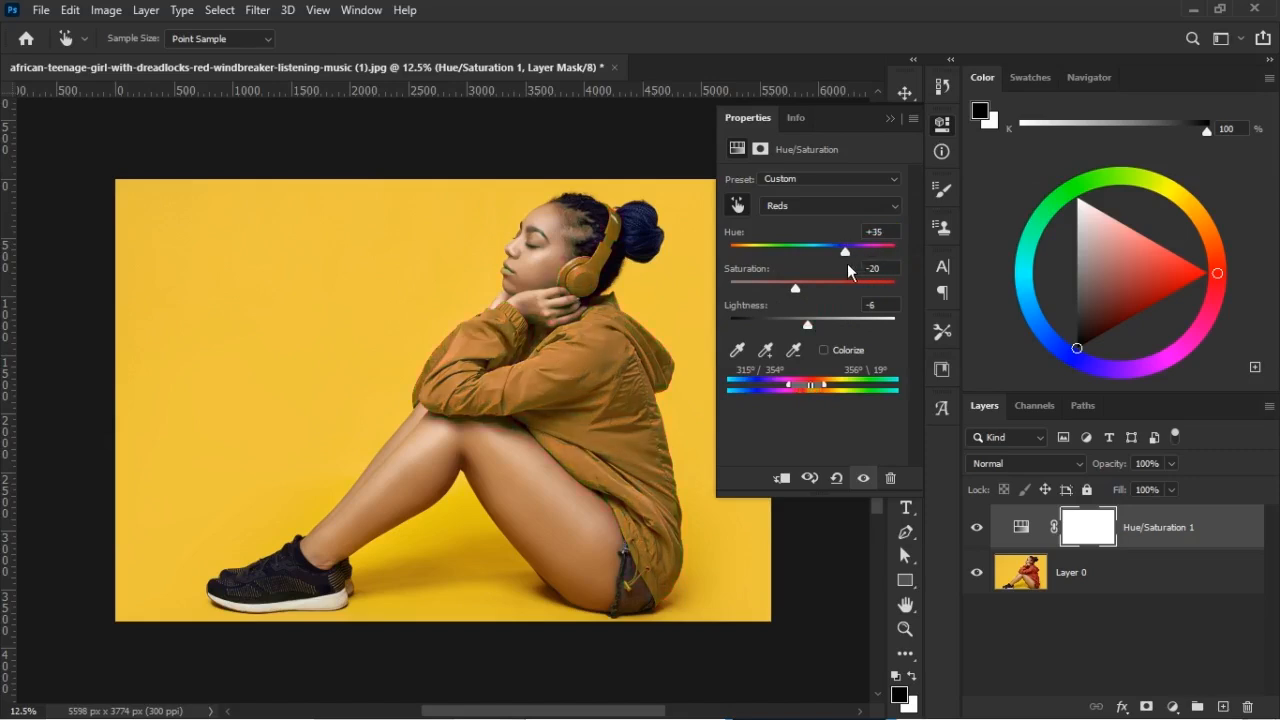
left_click_drag(844, 252, 740, 252)
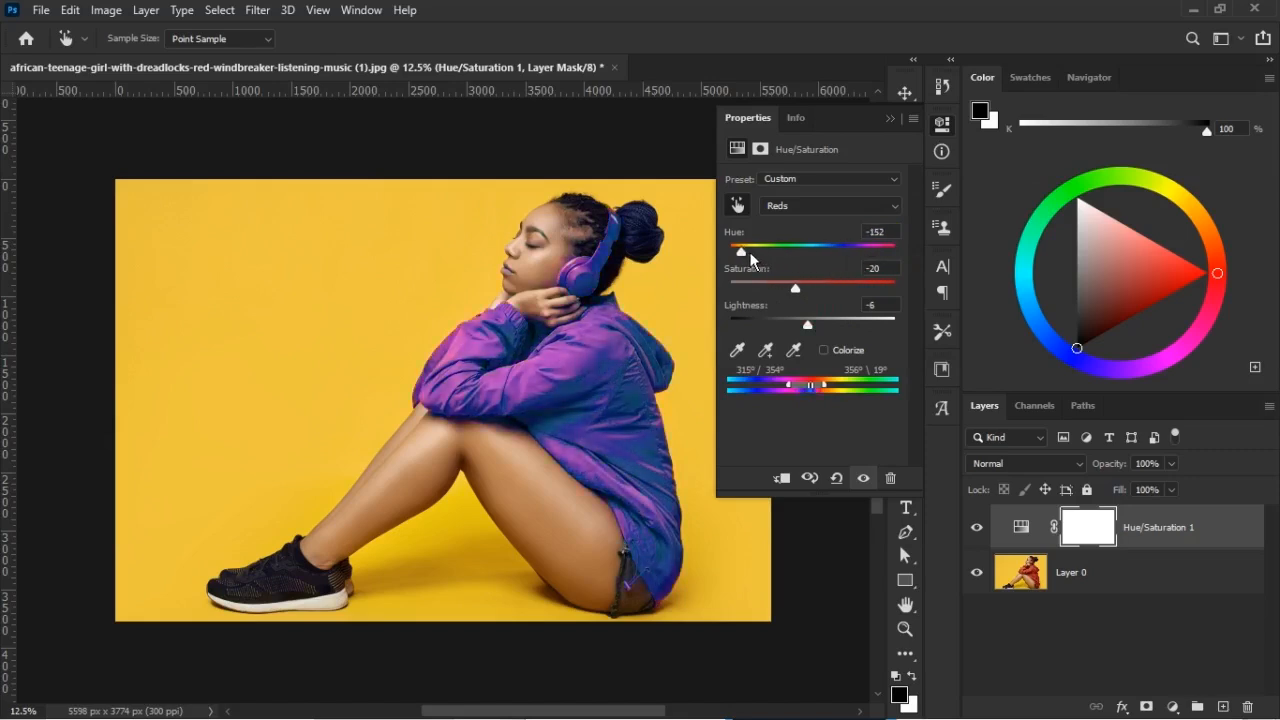
left_click_drag(740, 248, 828, 252)
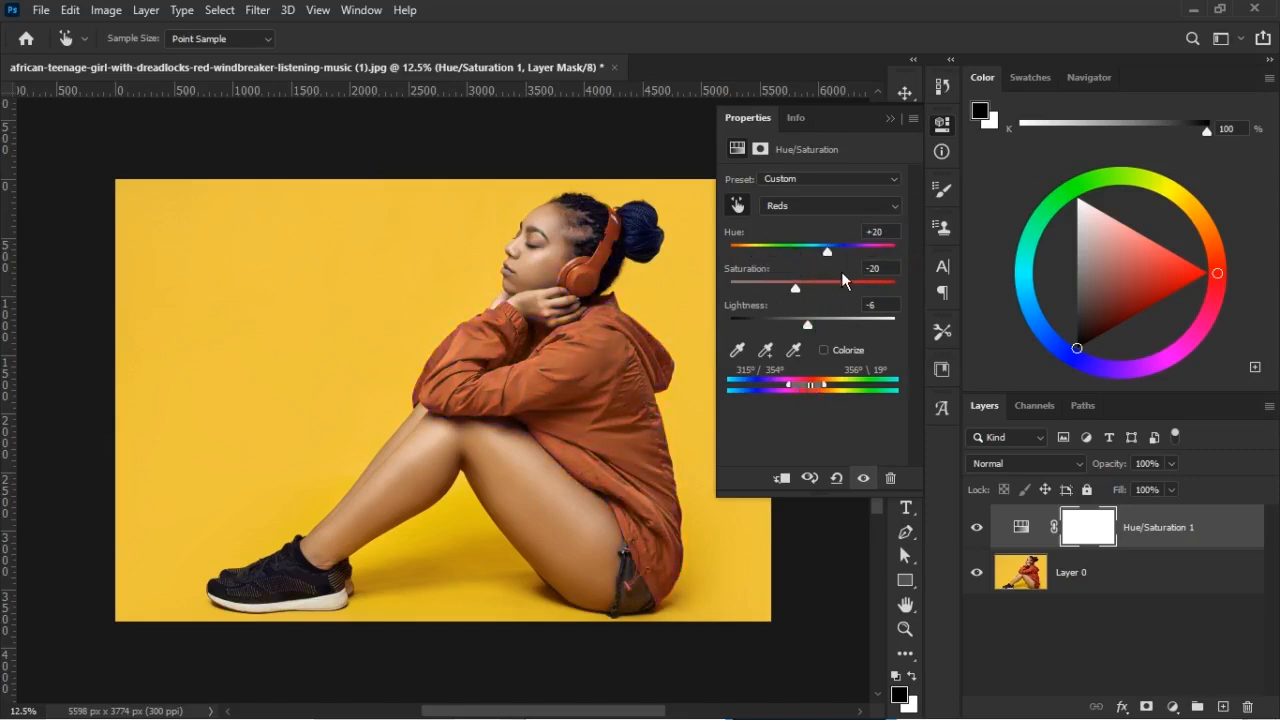
left_click_drag(828, 252, 888, 252)
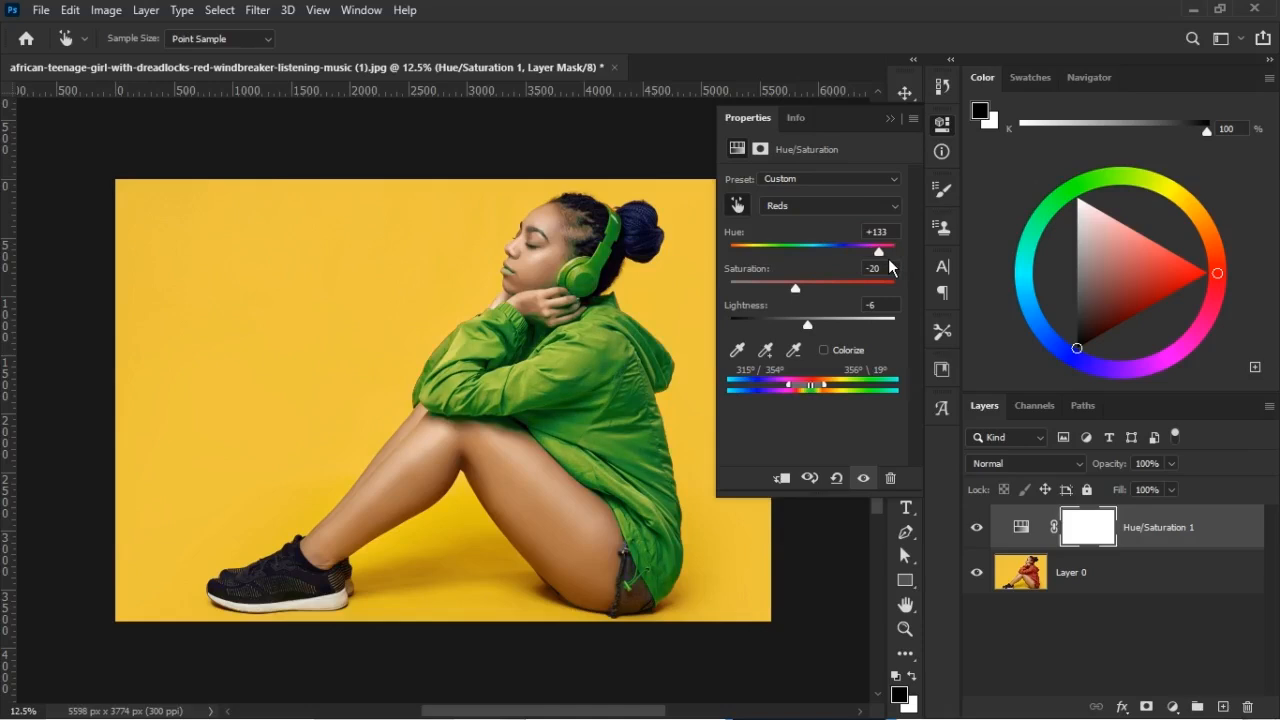
left_click_drag(796, 288, 782, 288)
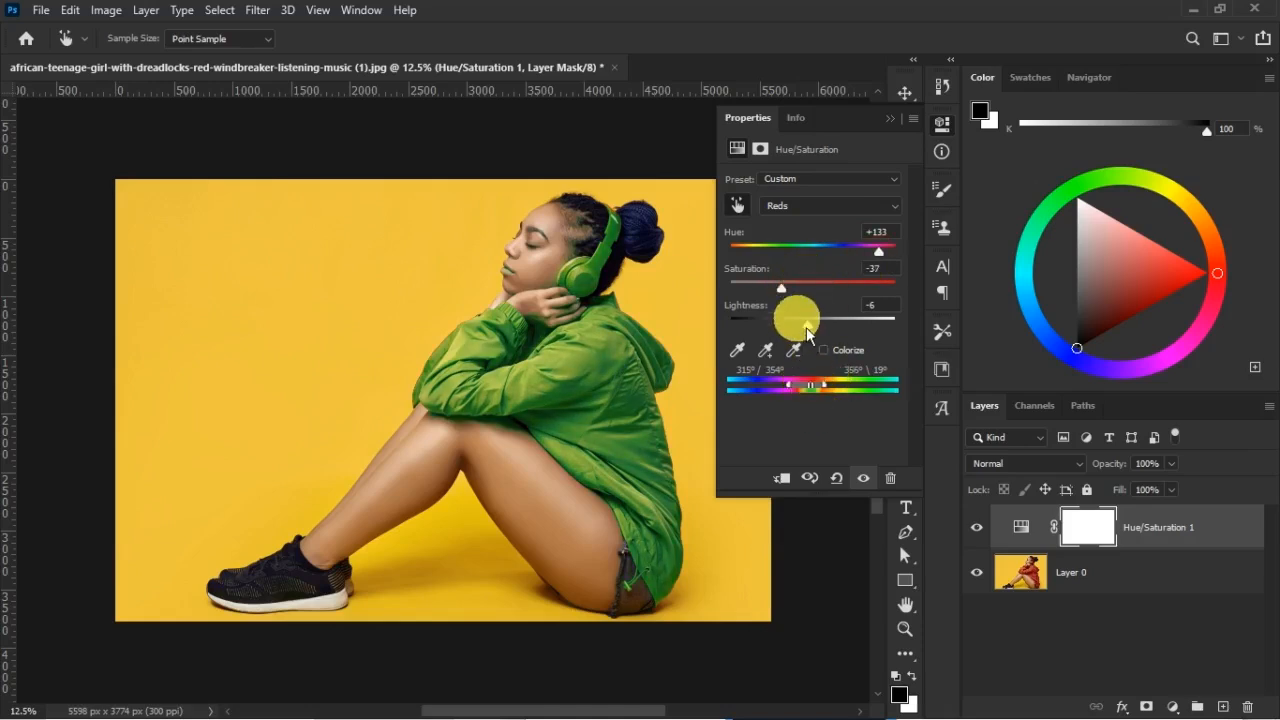
left_click_drag(878, 252, 868, 252)
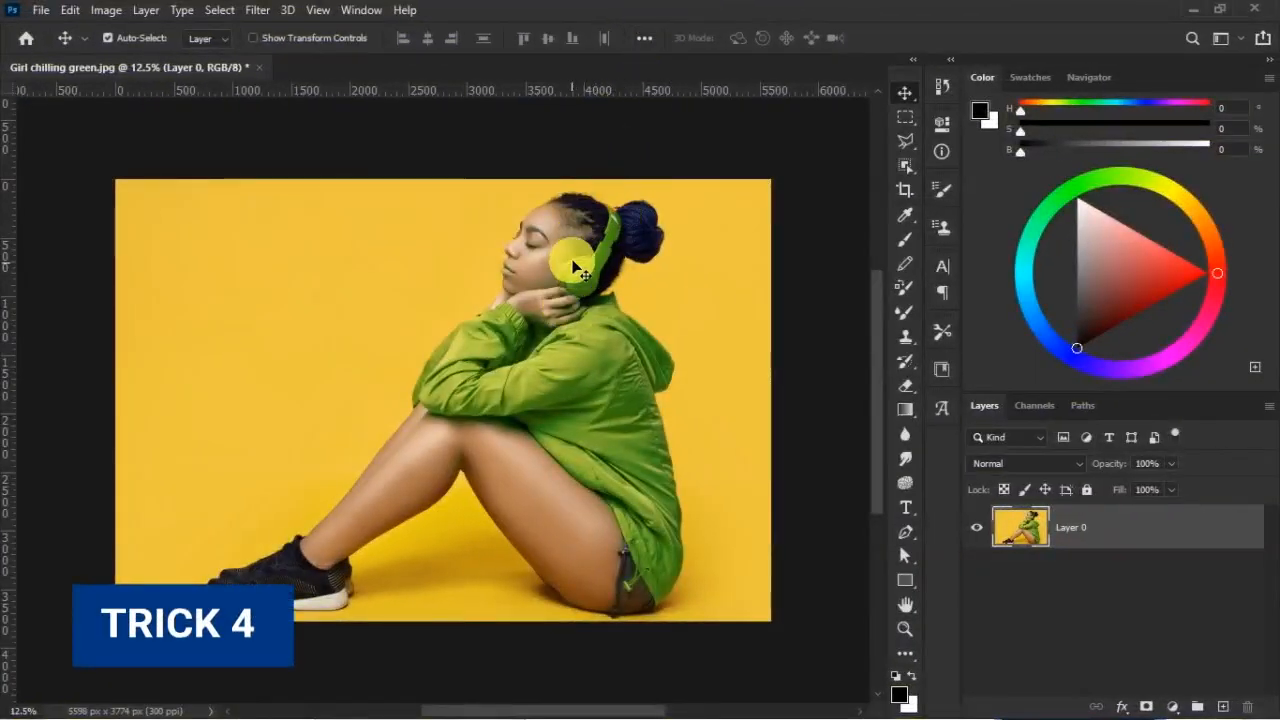
mouse_move(452, 296)
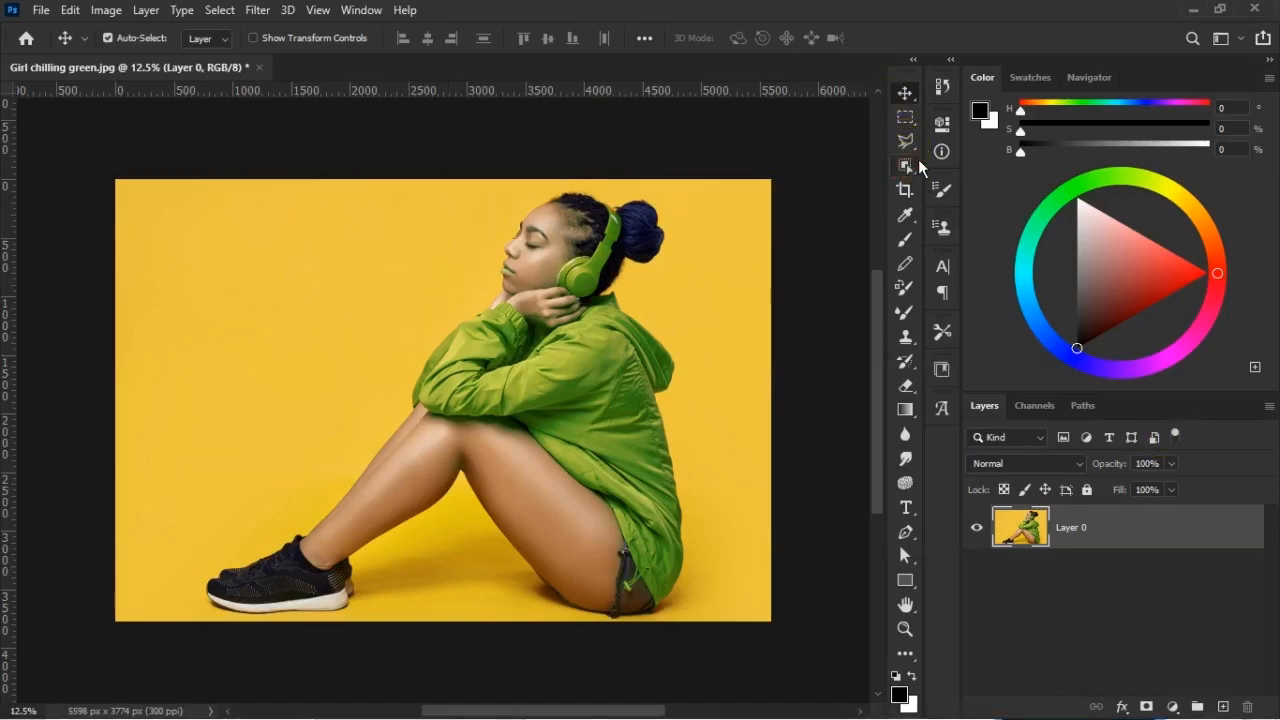
Select the woman with Object Selection's Select Subject and copy her to a new layer
left_click(904, 166)
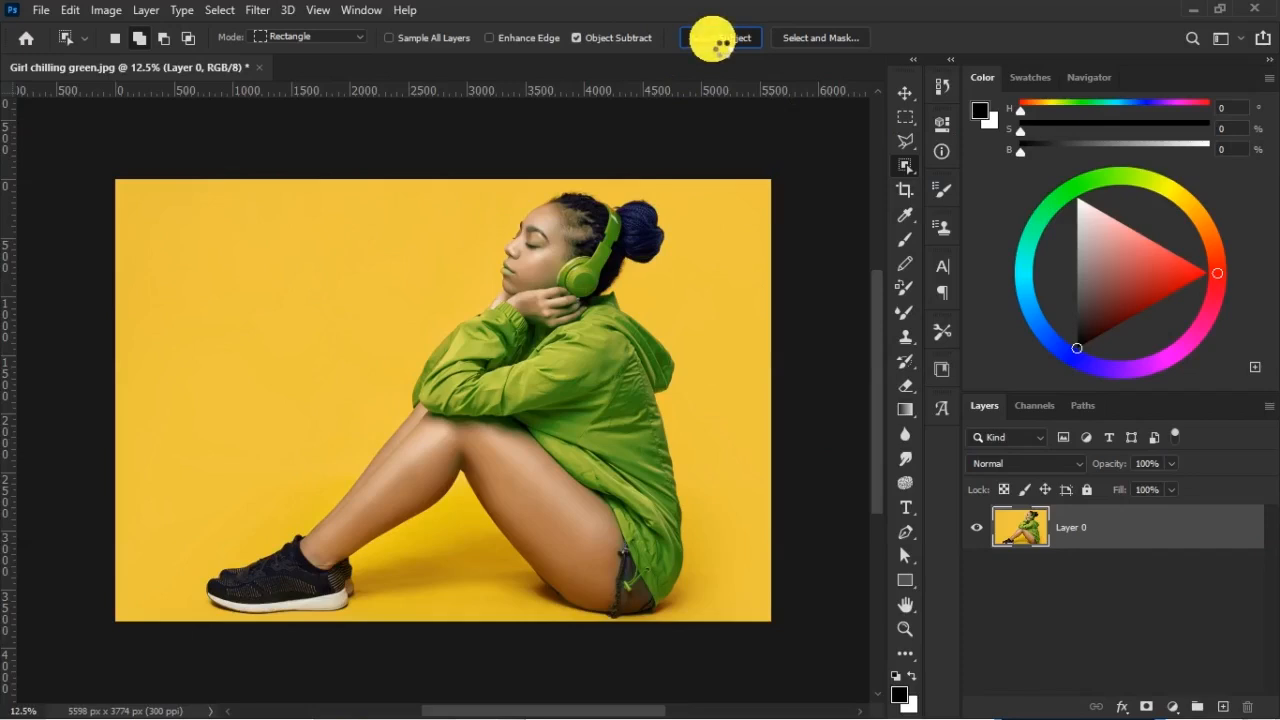
left_click(720, 36)
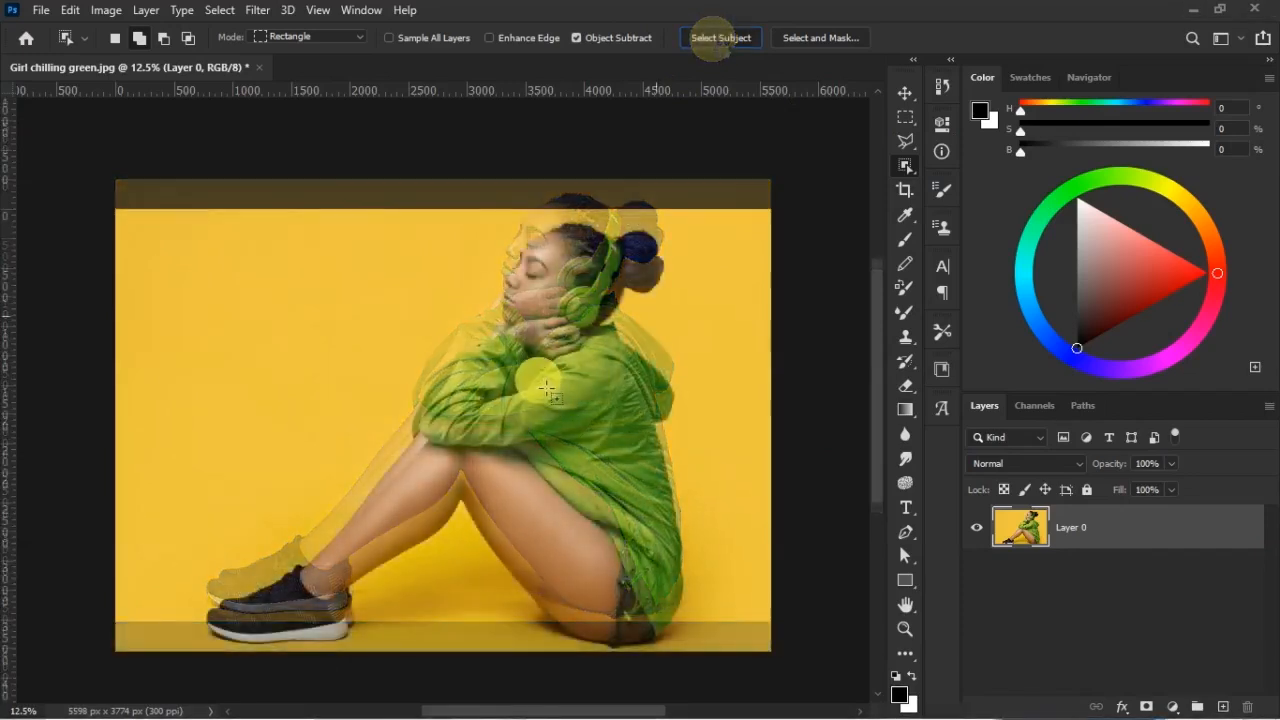
left_click(720, 36)
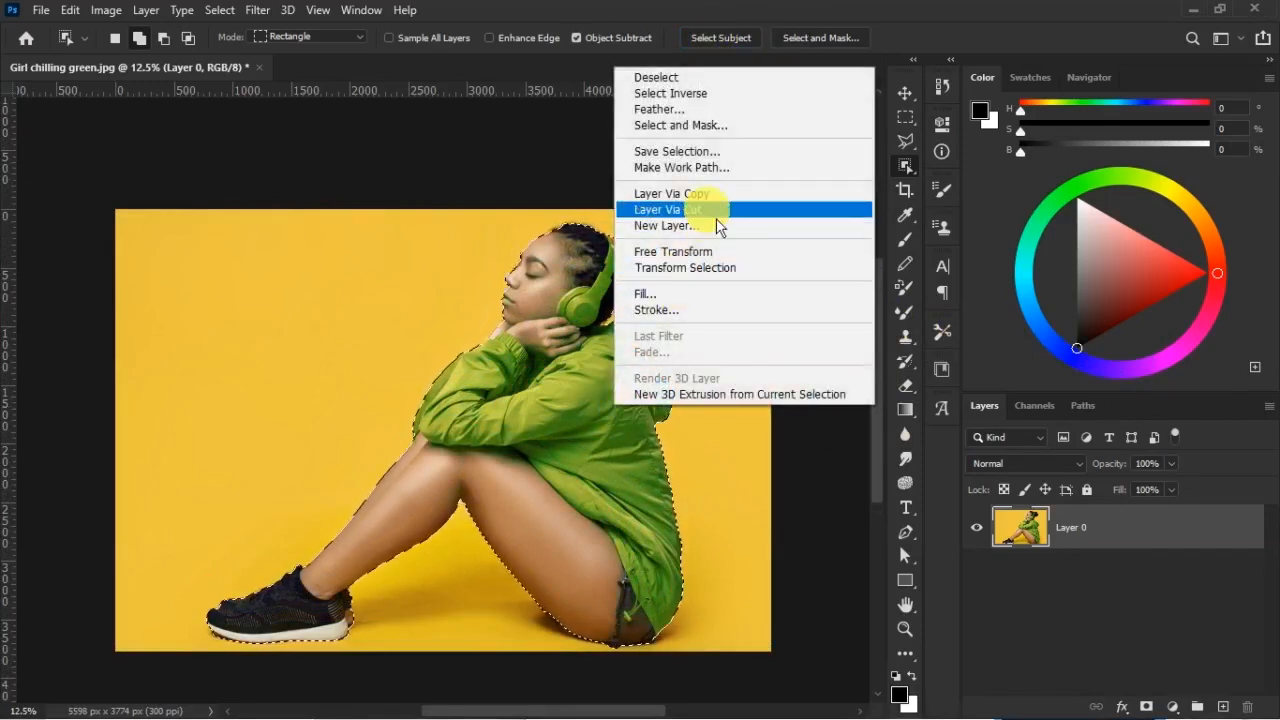
left_click(666, 210)
type("5")
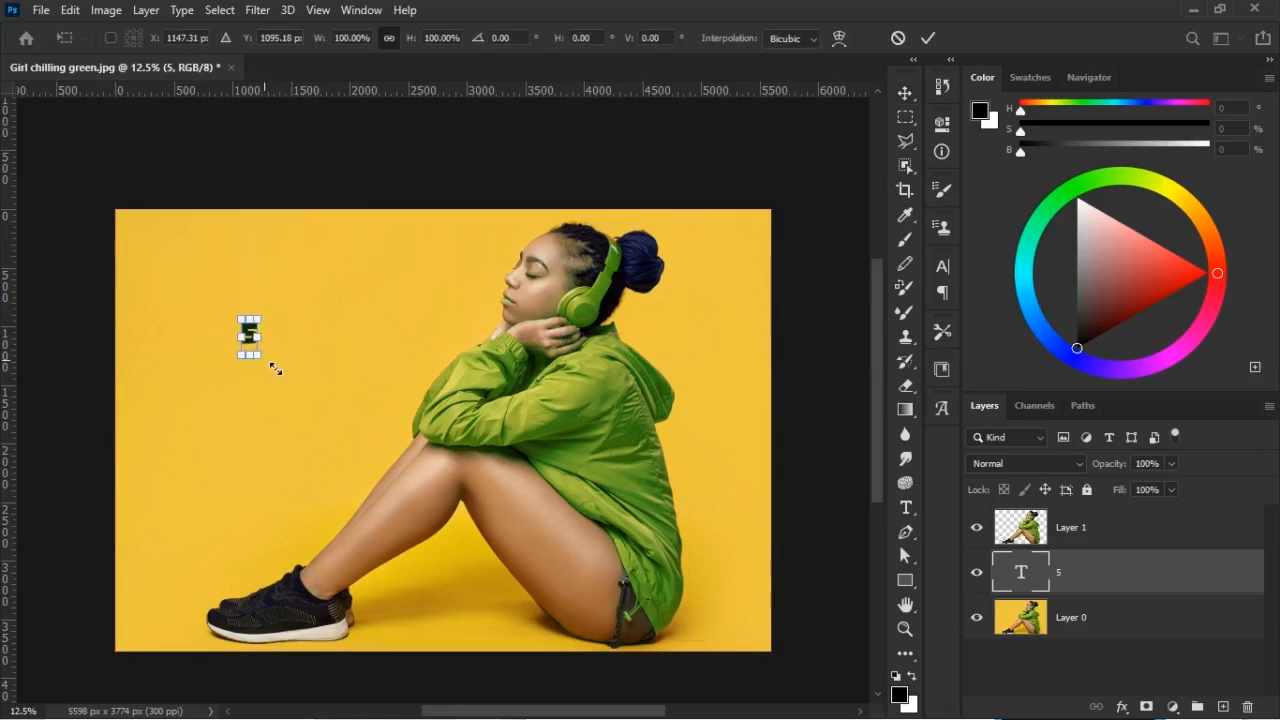
Scale up the text on the left of the photo with Free Transform
left_click_drag(258, 350, 398, 488)
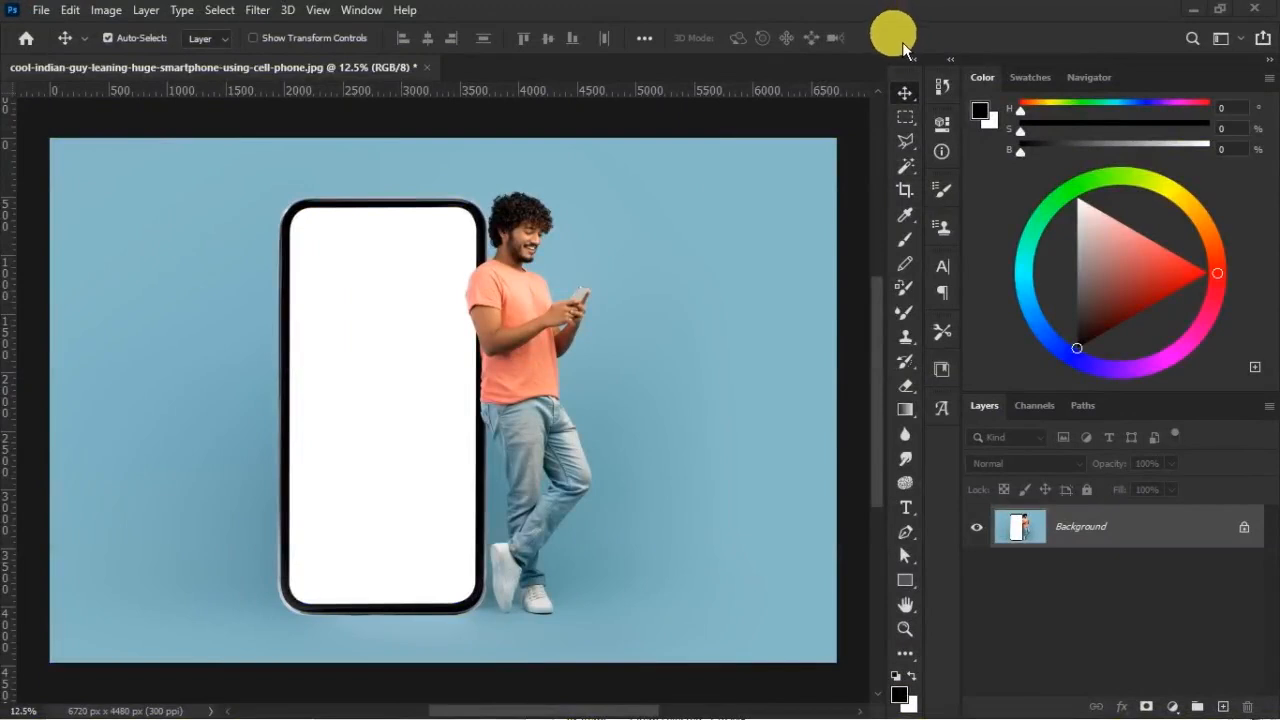
mouse_move(464, 410)
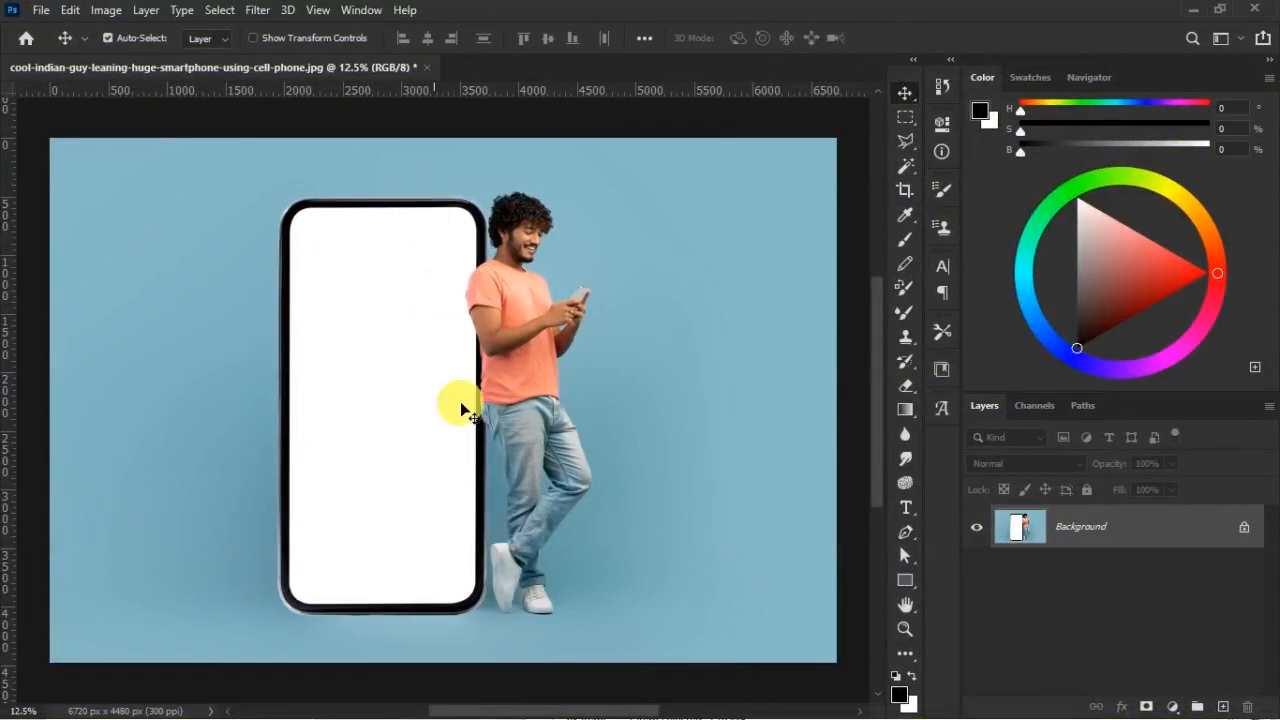
mouse_move(530, 290)
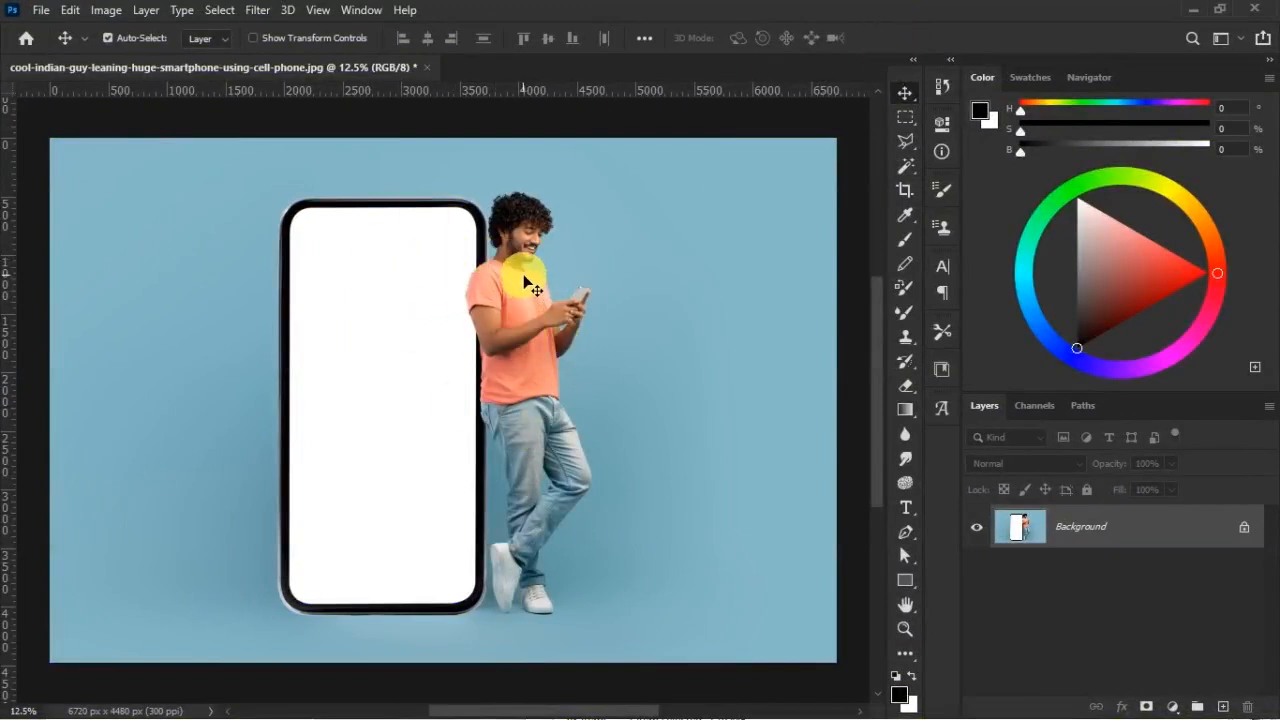
mouse_move(430, 282)
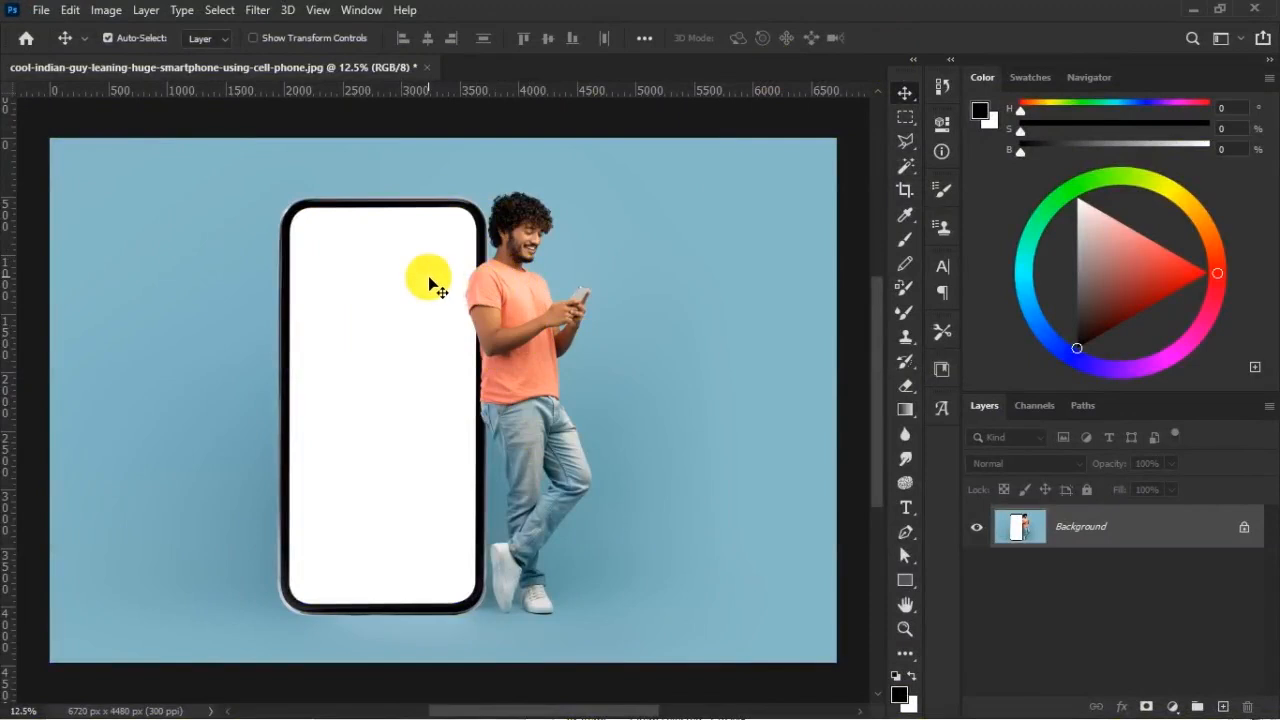
mouse_move(516, 284)
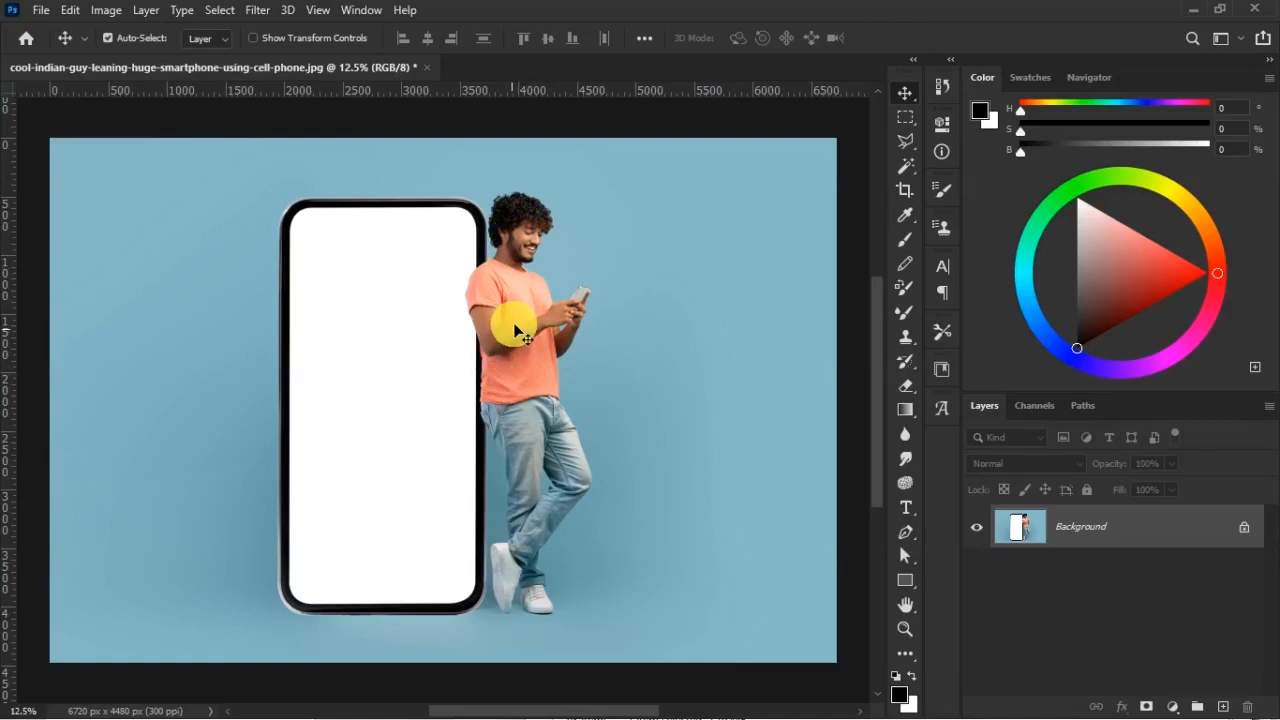
mouse_move(420, 284)
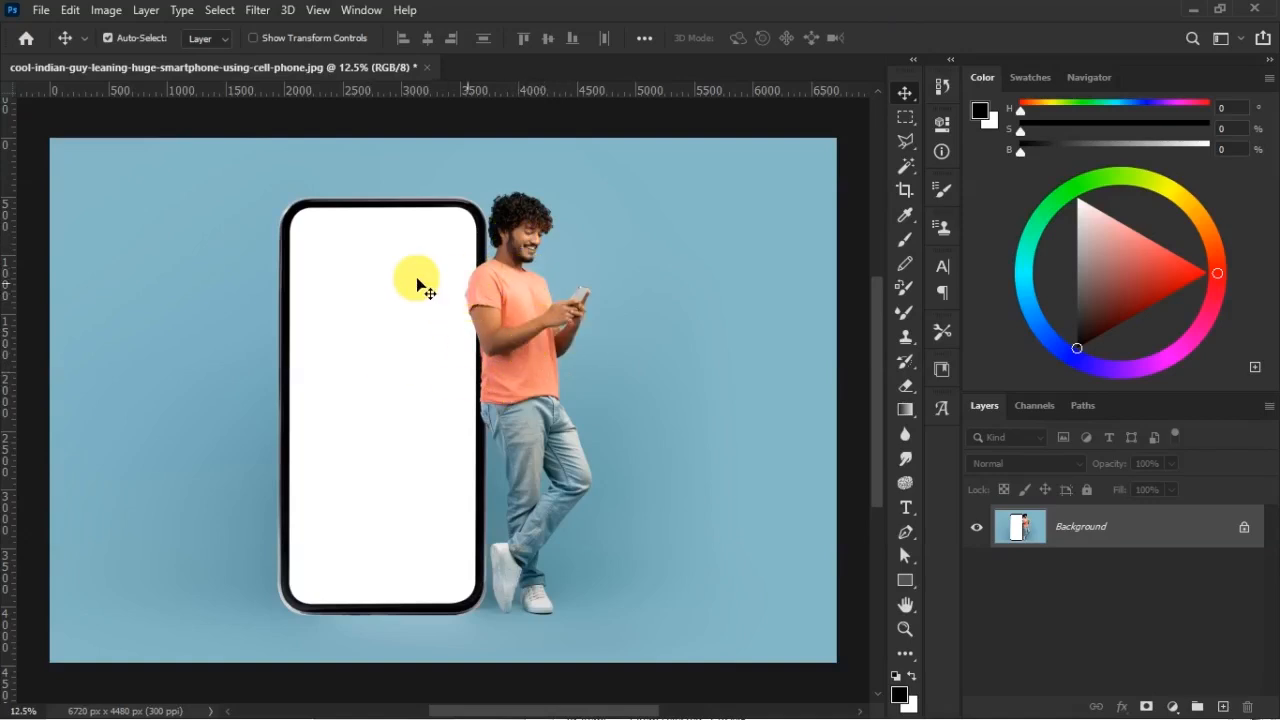
mouse_move(904, 150)
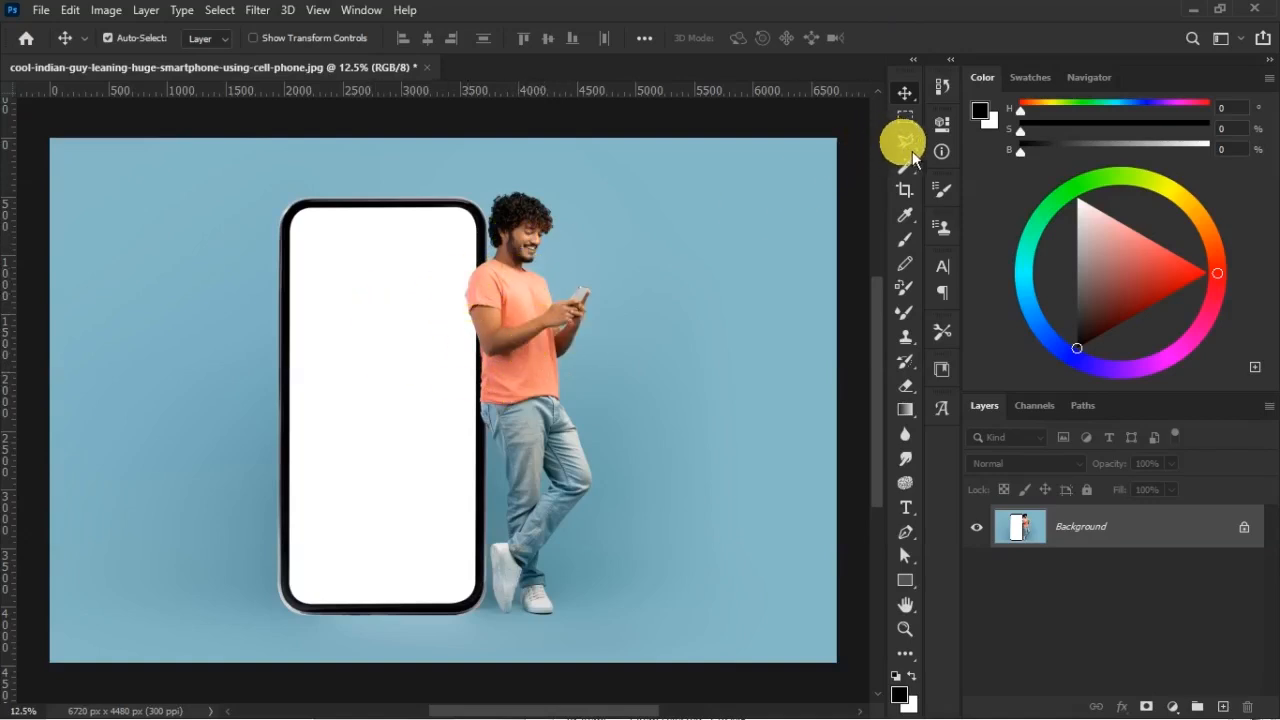
Choose the Object Selection Tool from the selection tool group for the man
left_click(904, 140)
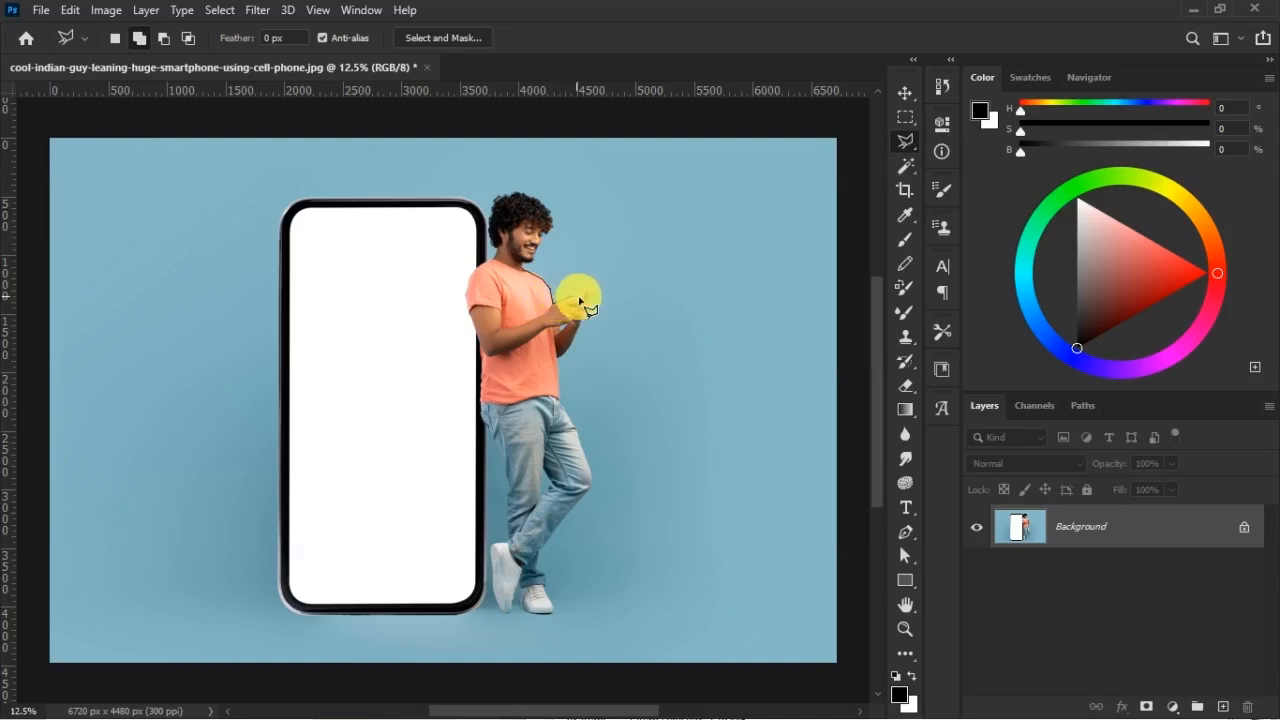
mouse_move(588, 312)
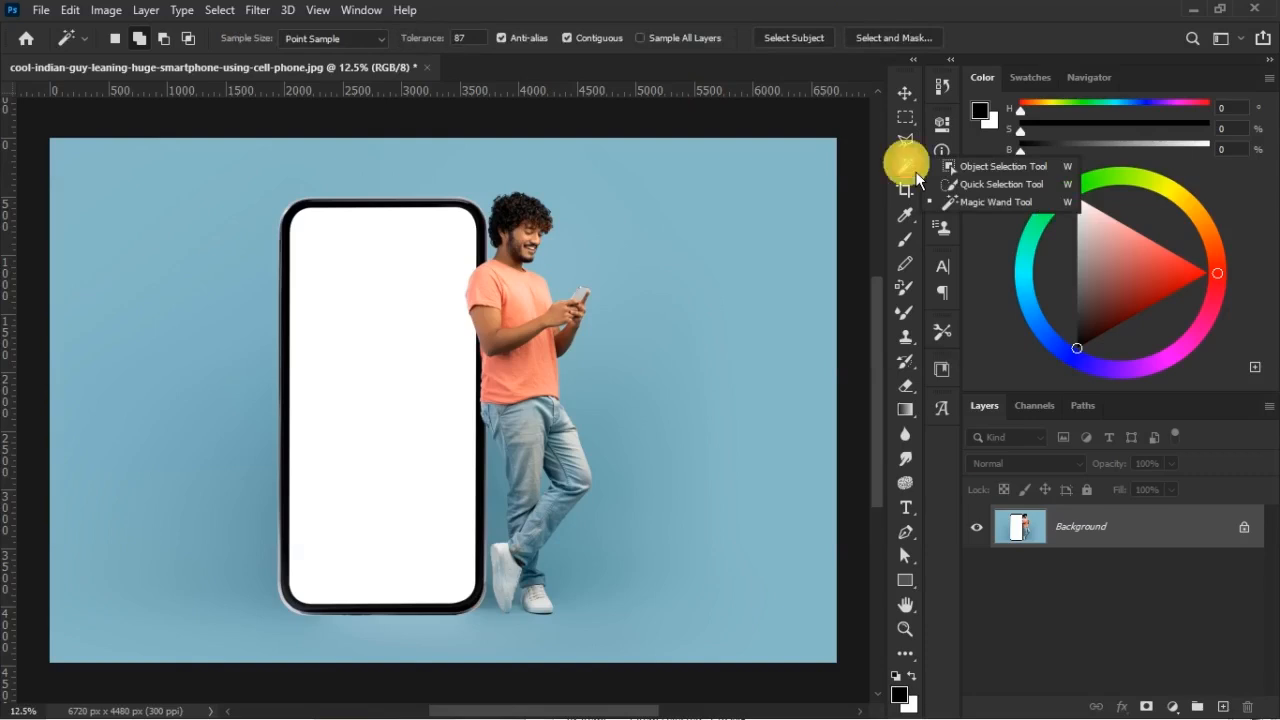
mouse_move(996, 168)
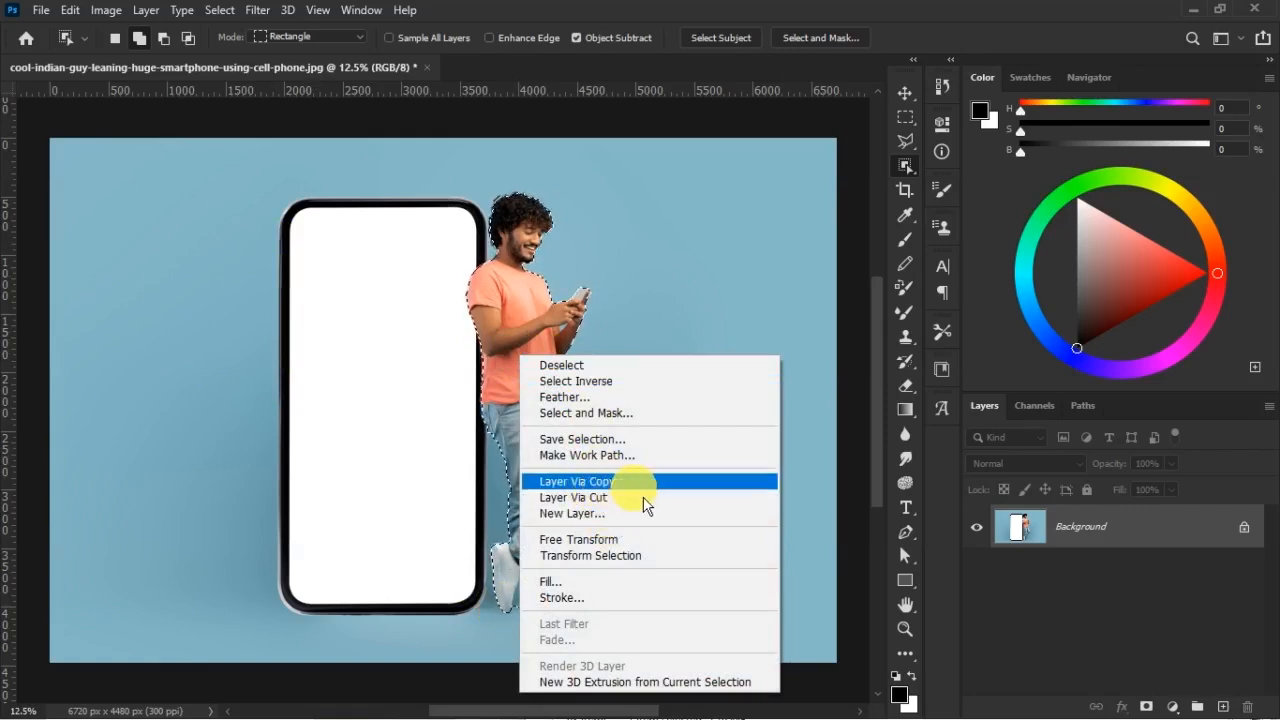
Copy the selected man onto his own new layer via Layer Via Copy
left_click(576, 480)
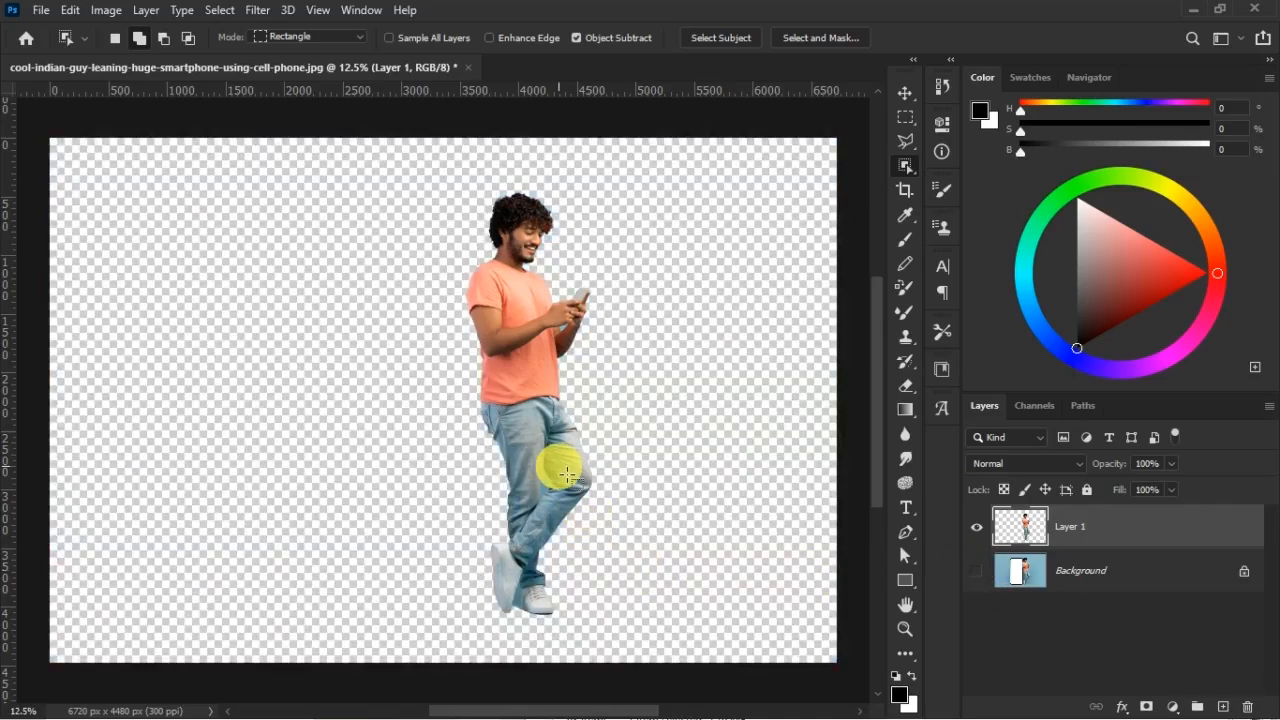
mouse_move(564, 336)
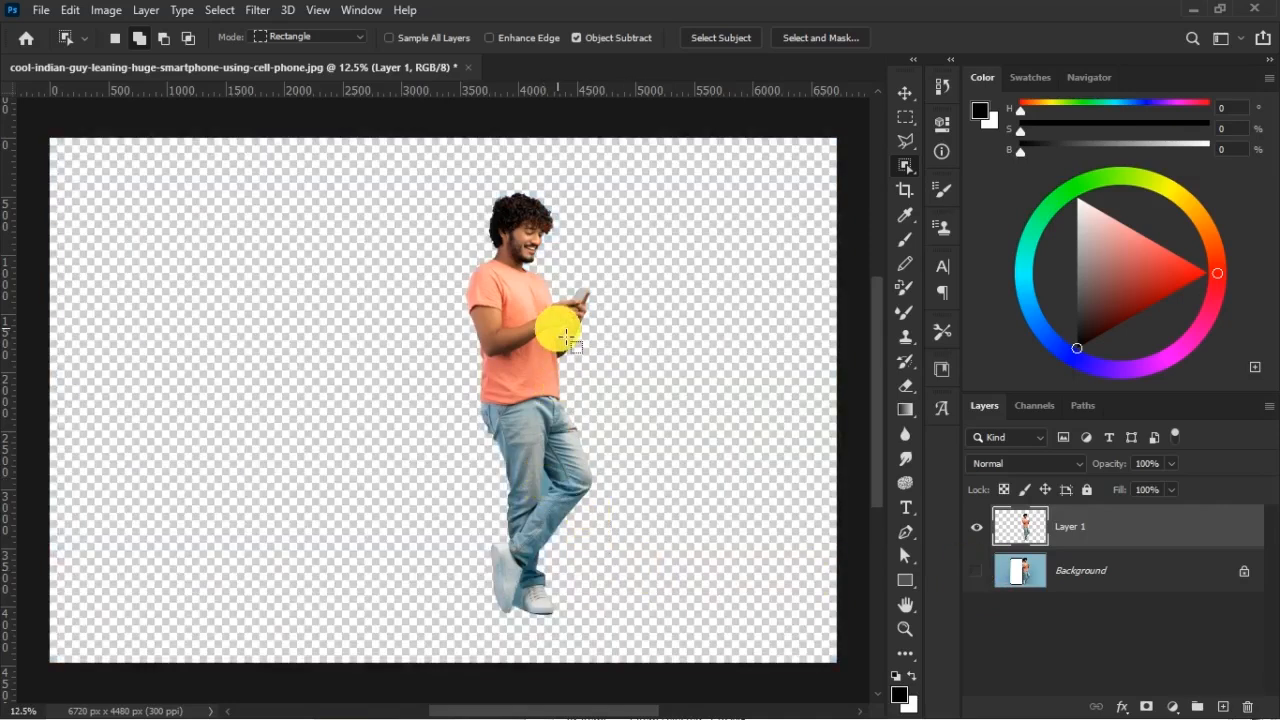